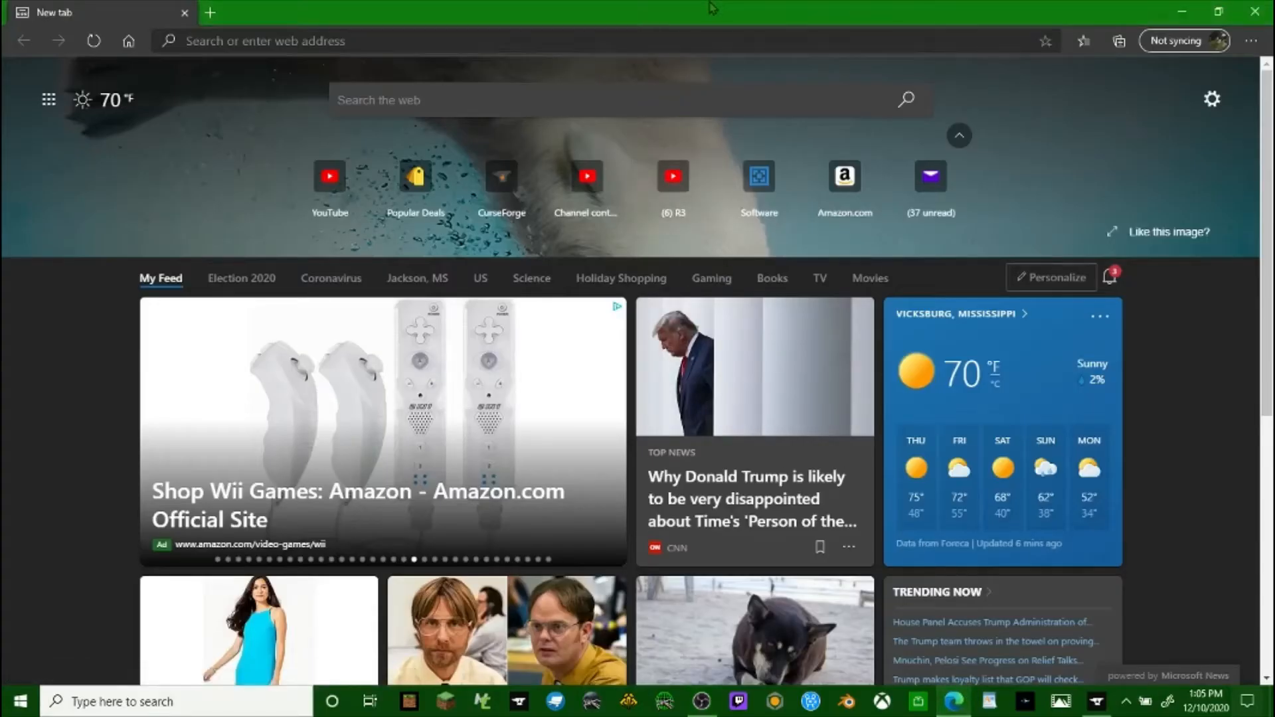
mouse_move(41, 132)
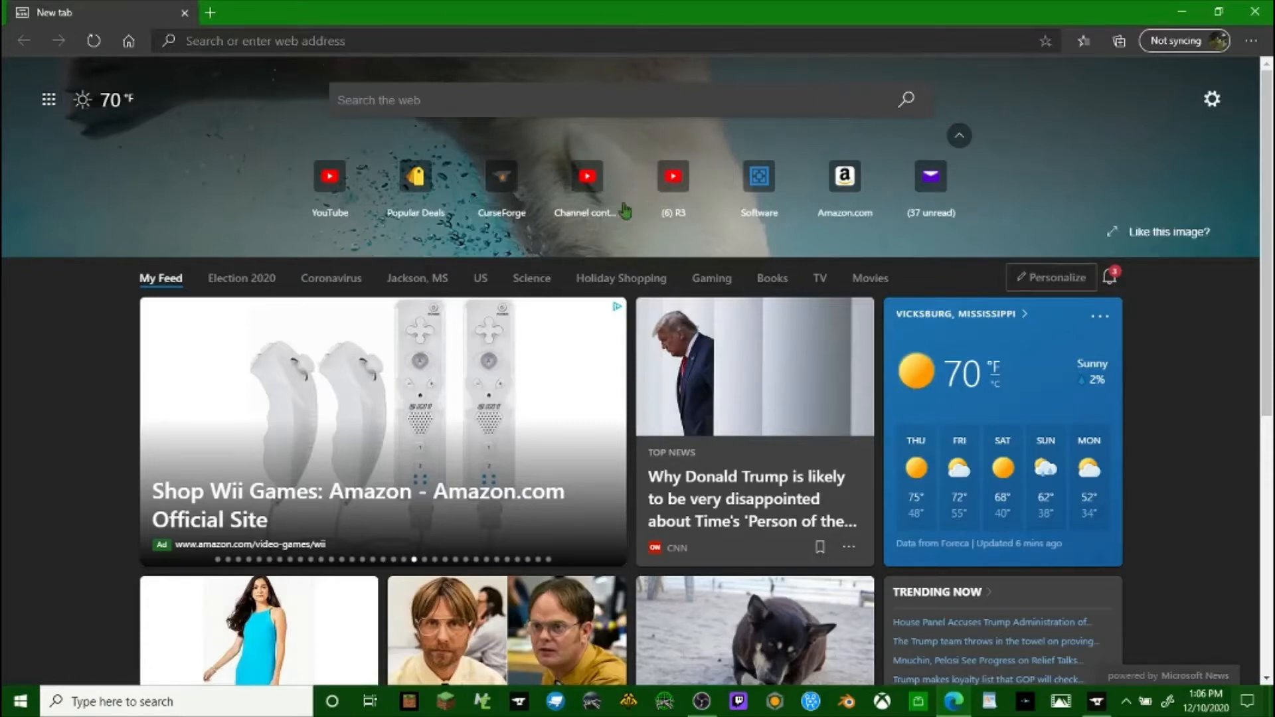
mouse_move(731, 7)
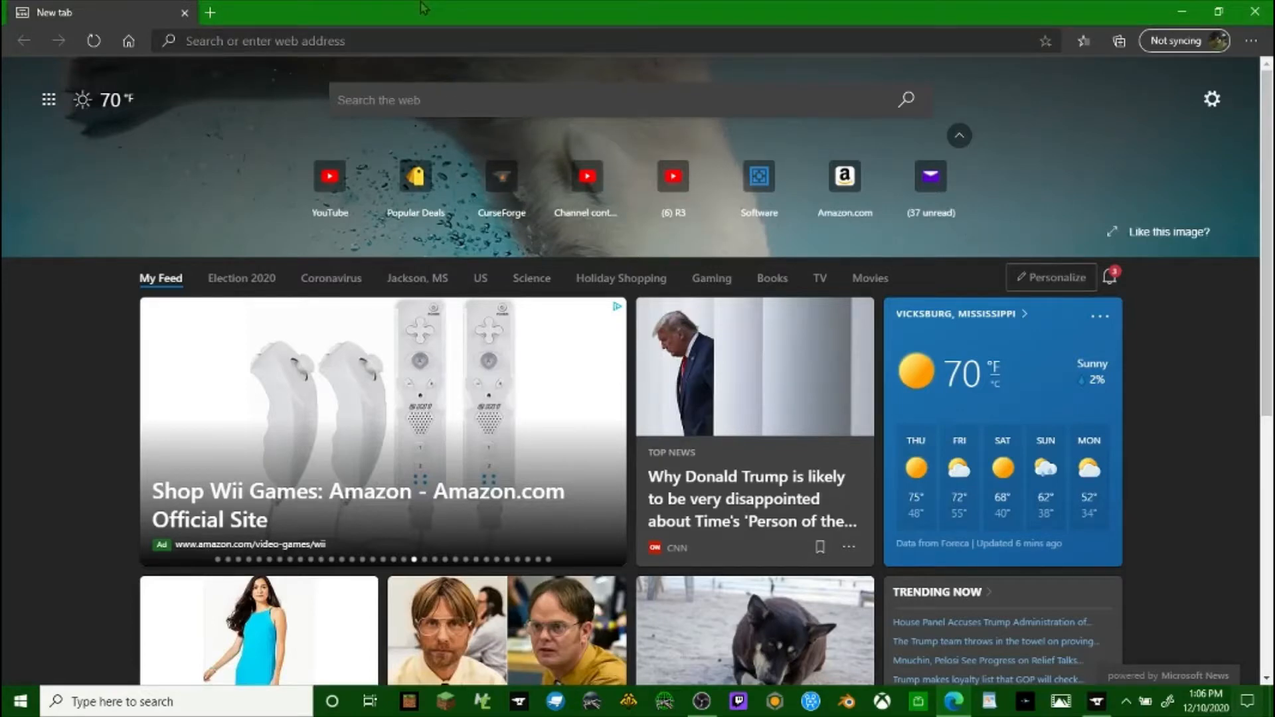
mouse_move(425, 8)
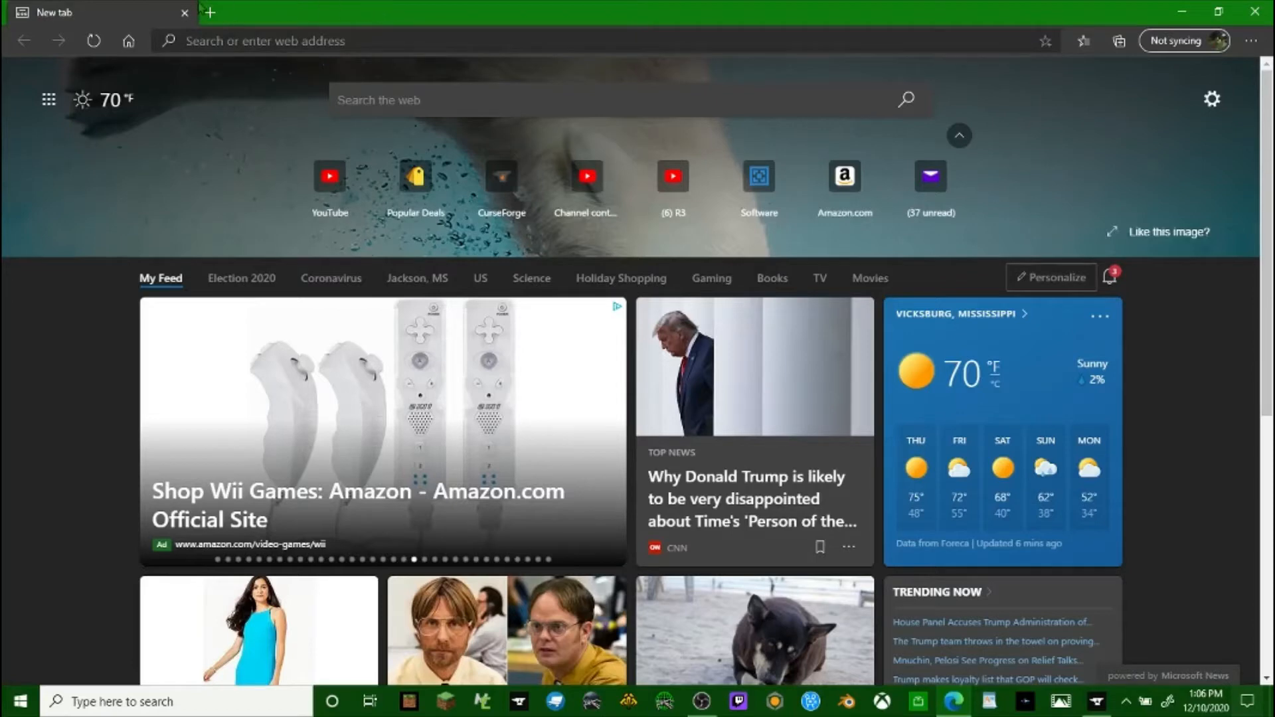
mouse_move(58, 79)
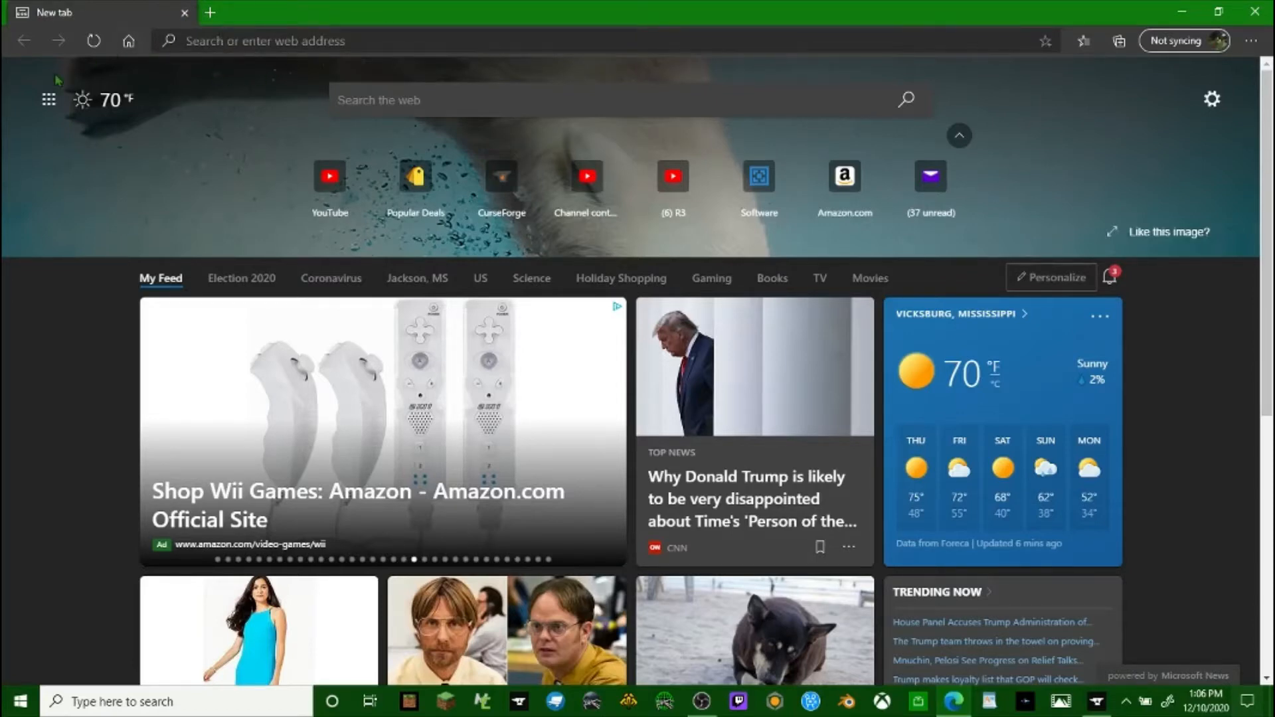
mouse_move(591, 7)
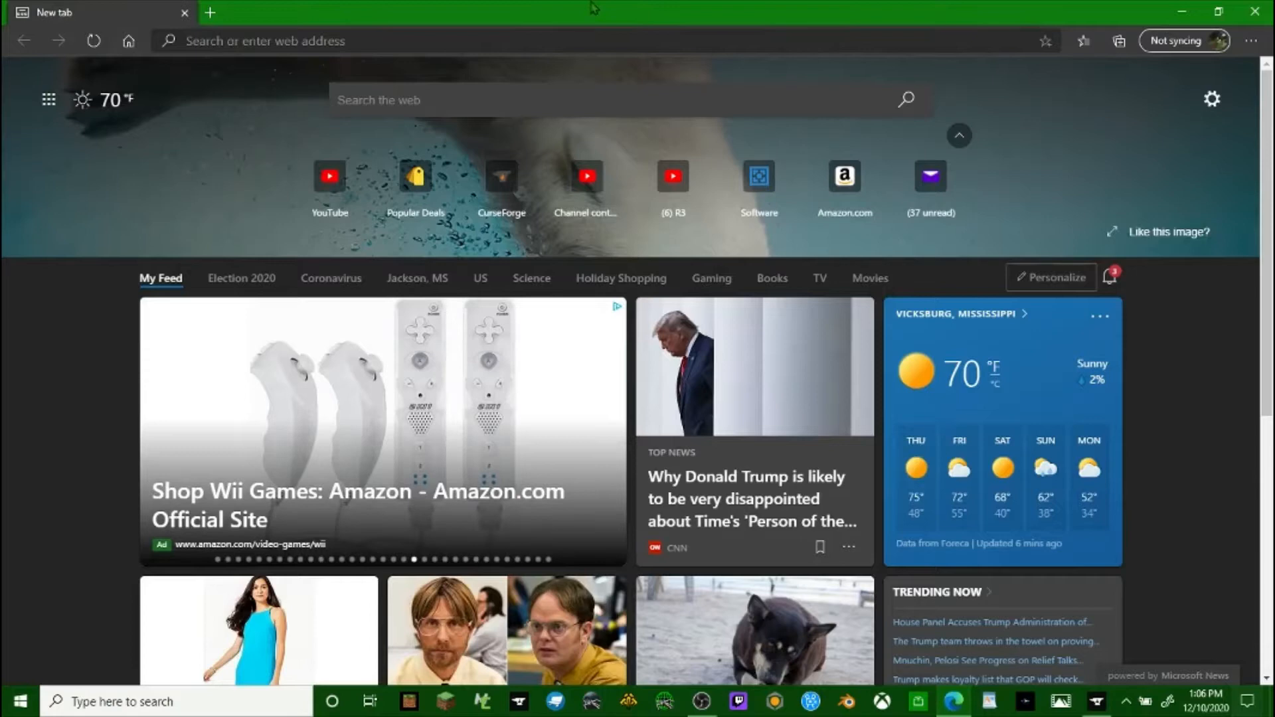
mouse_move(406, 7)
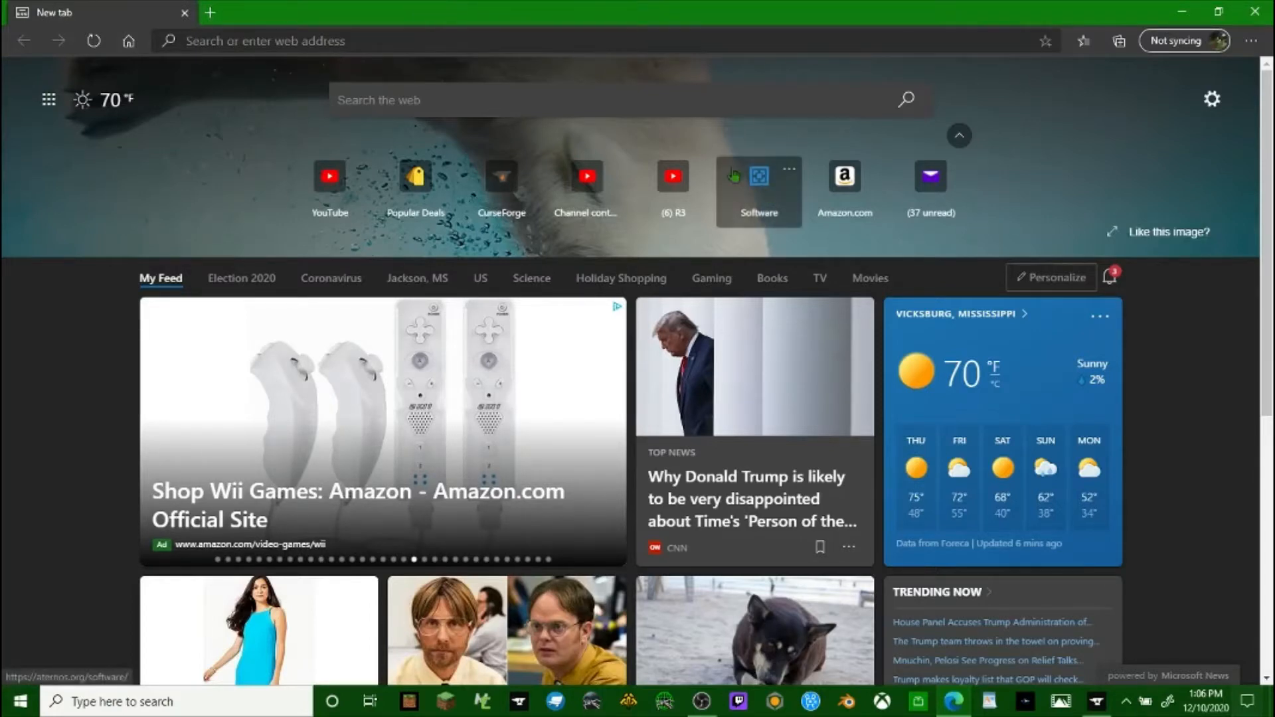
mouse_move(149, 120)
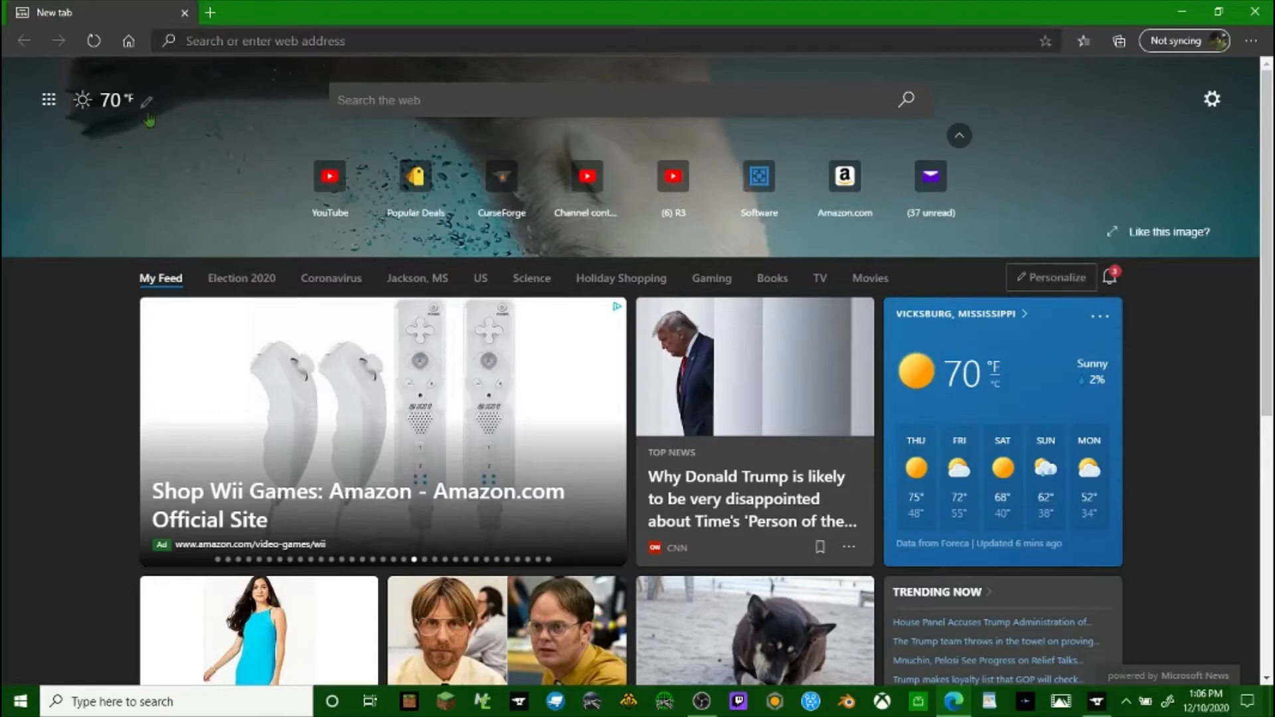
mouse_move(200, 140)
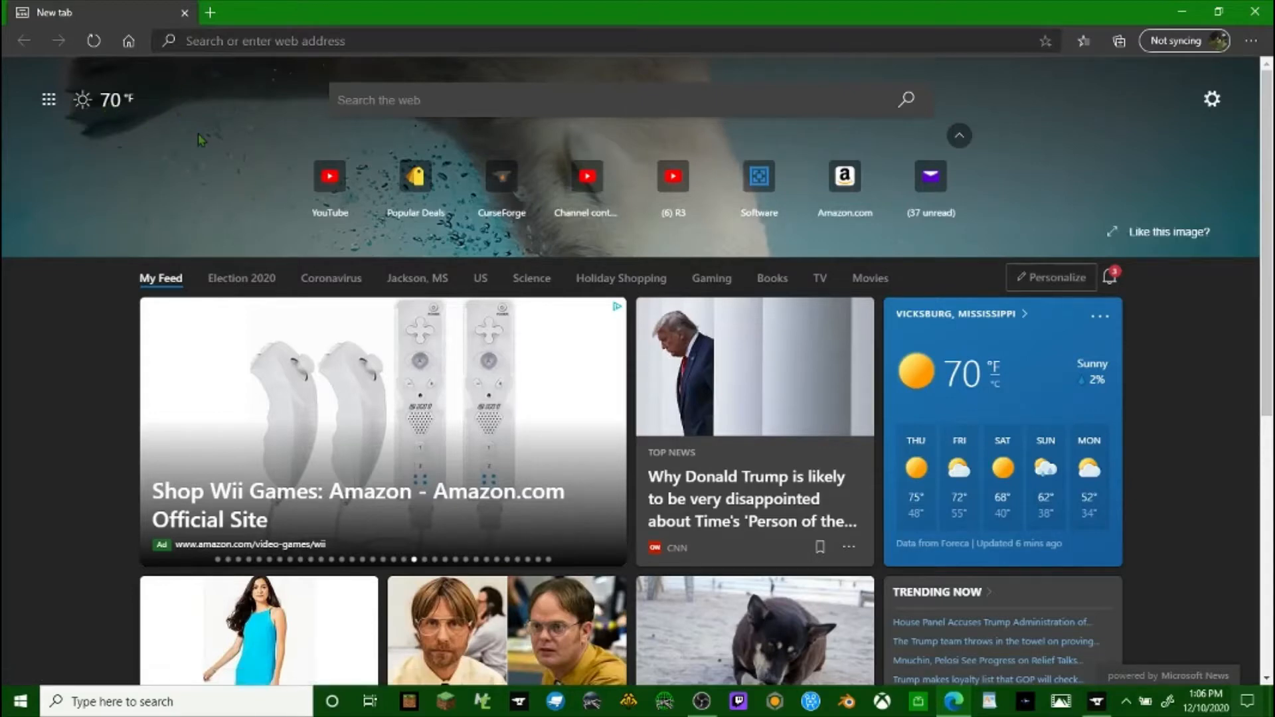
mouse_move(266, 64)
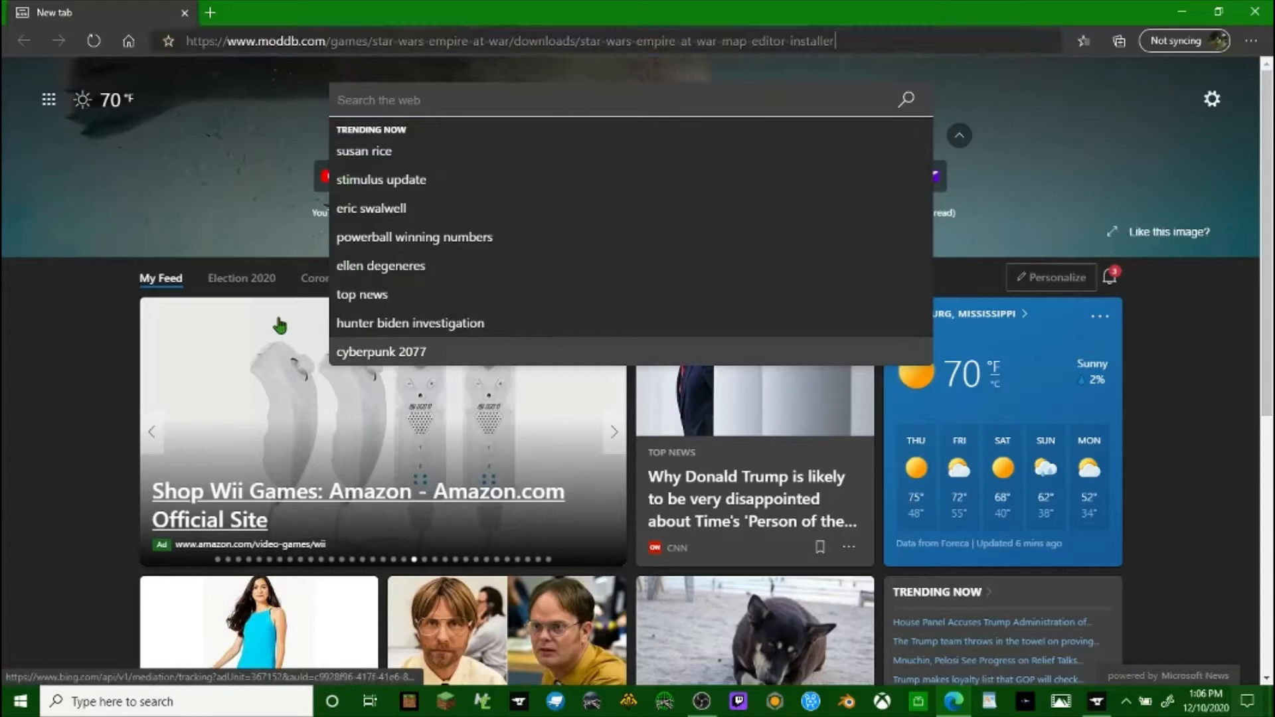
Load the ModDB installer page and start the Map Editor Installer download.
left_click(529, 41)
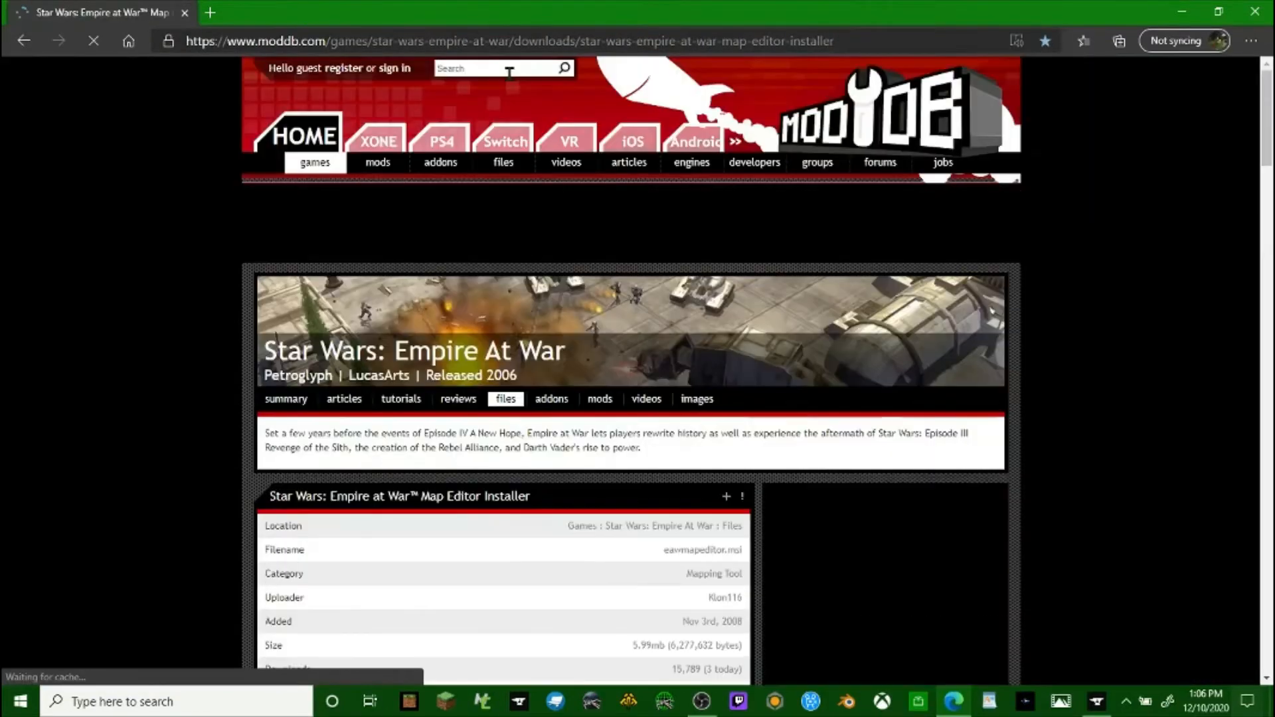
scroll("down", 3)
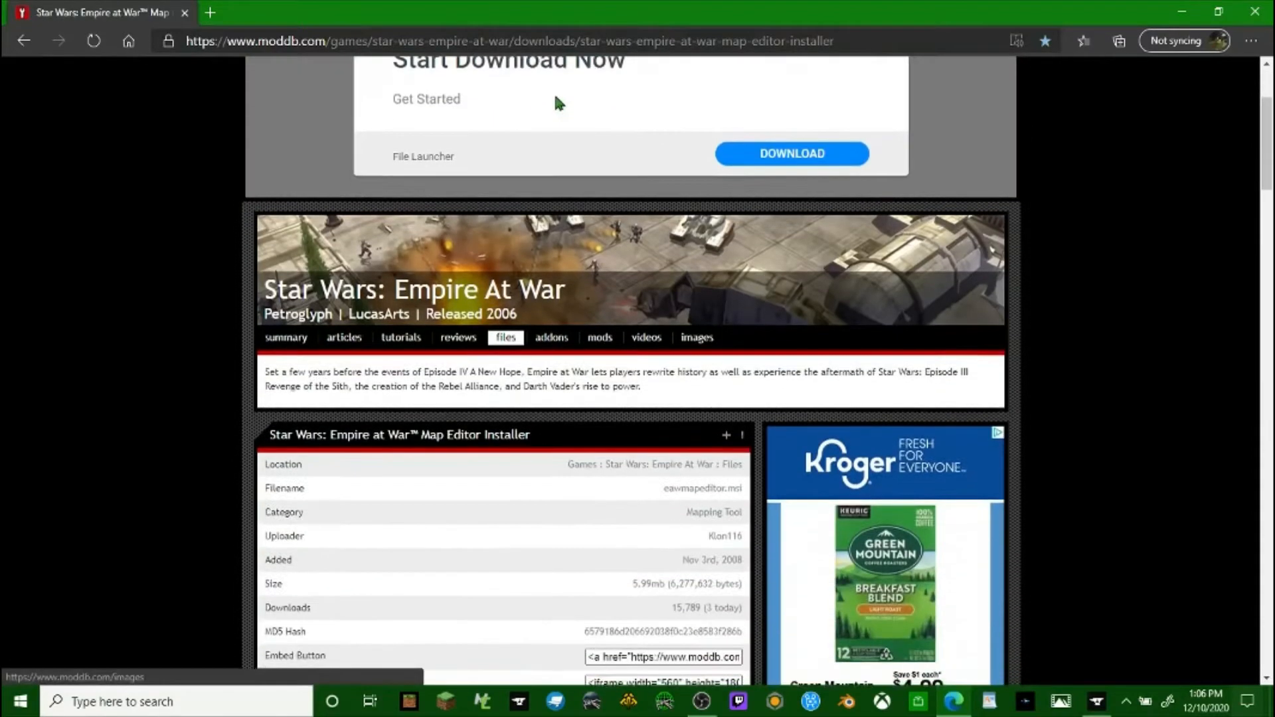
scroll("down", 3)
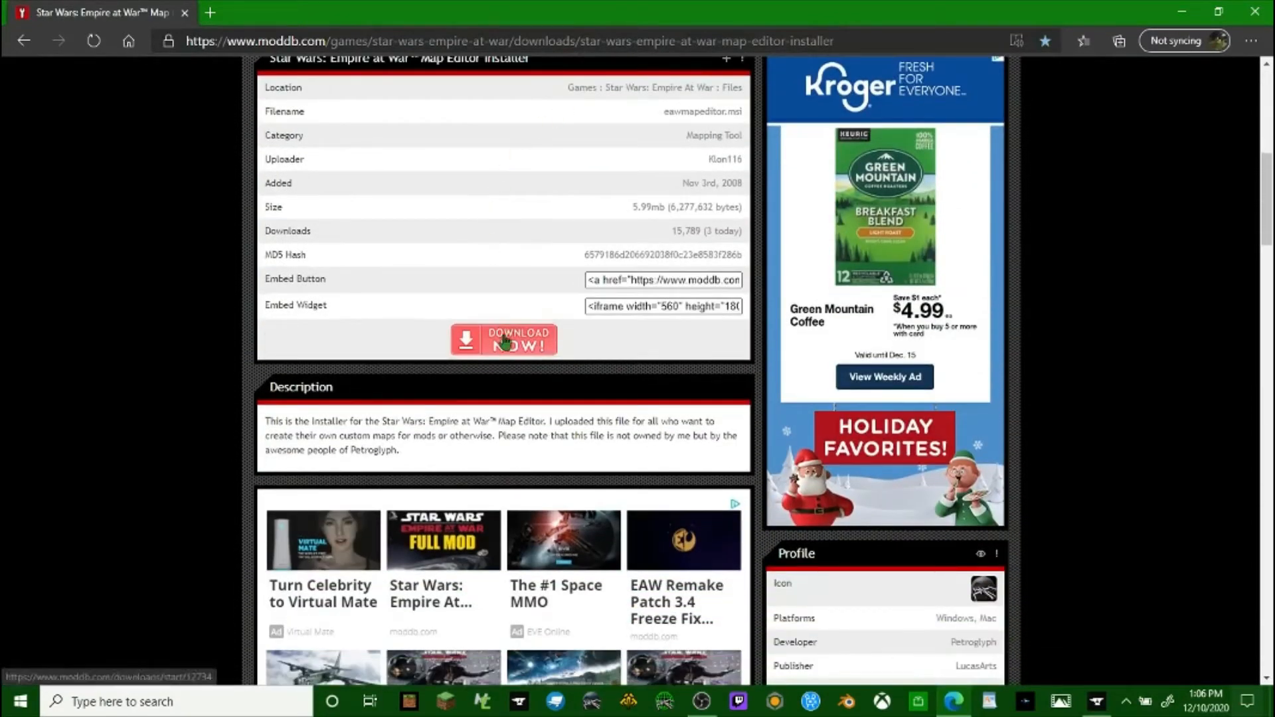
left_click(502, 340)
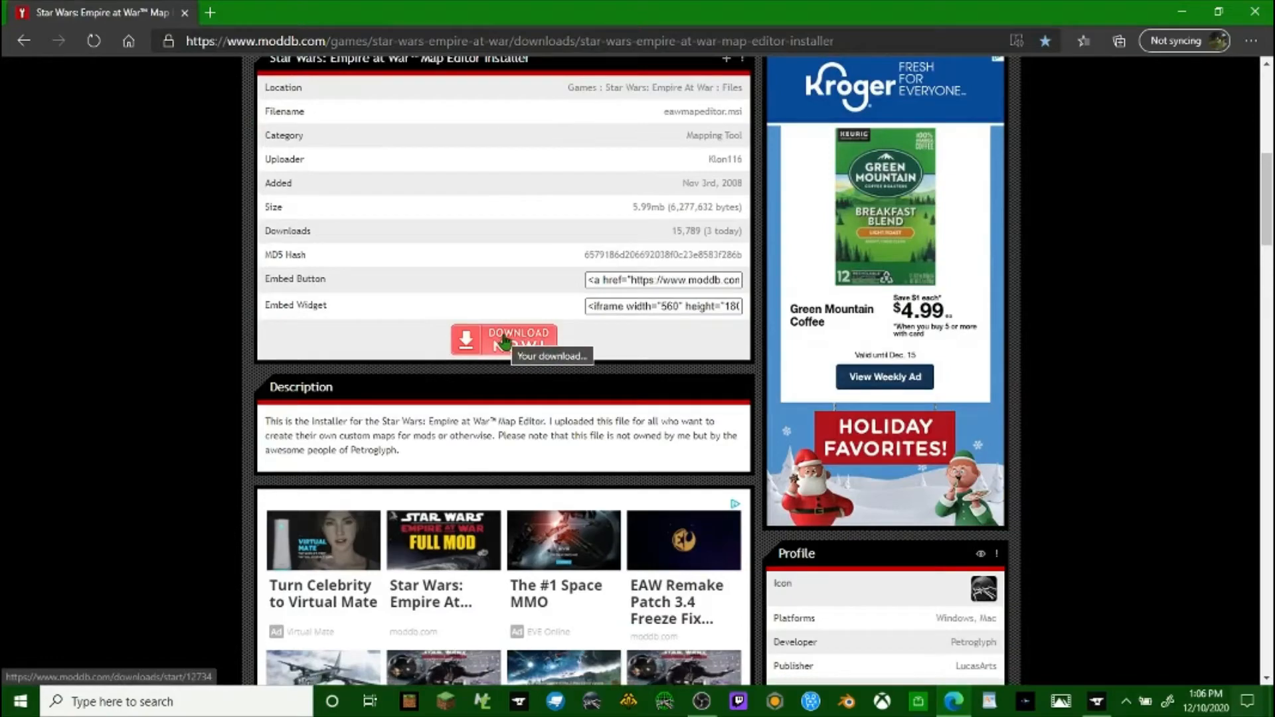
scroll("down", 3)
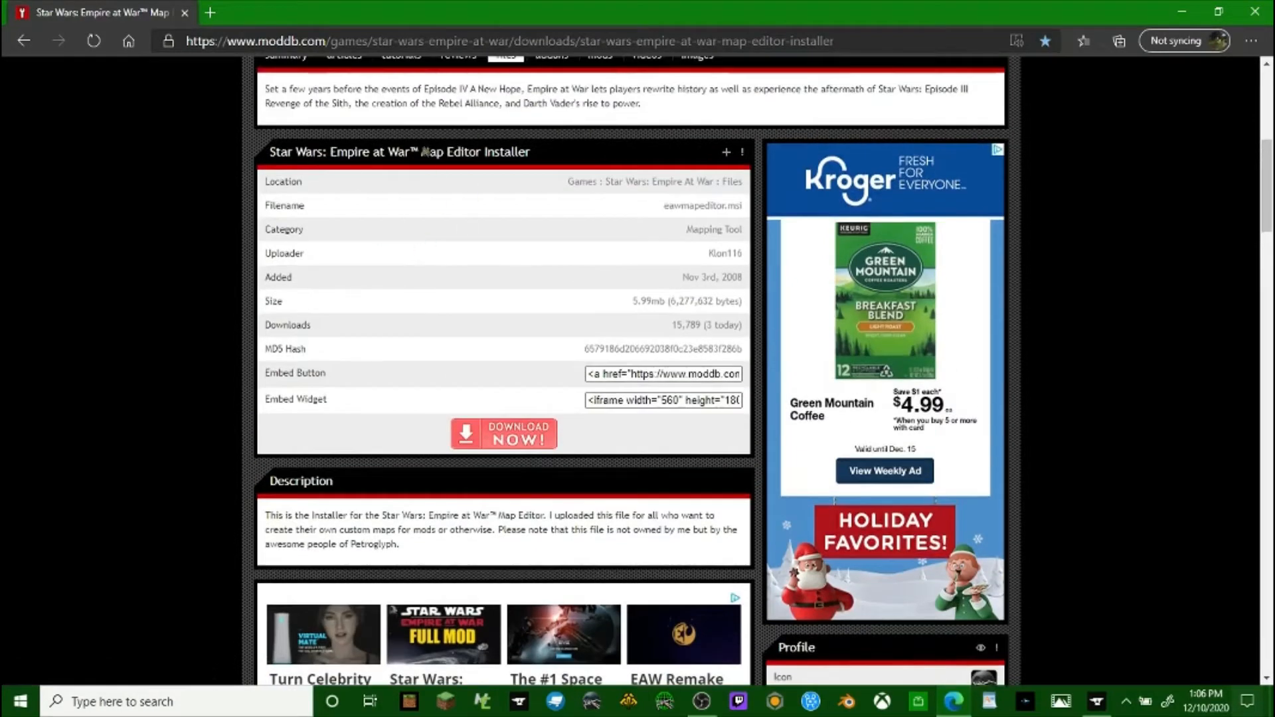
scroll("down", 3)
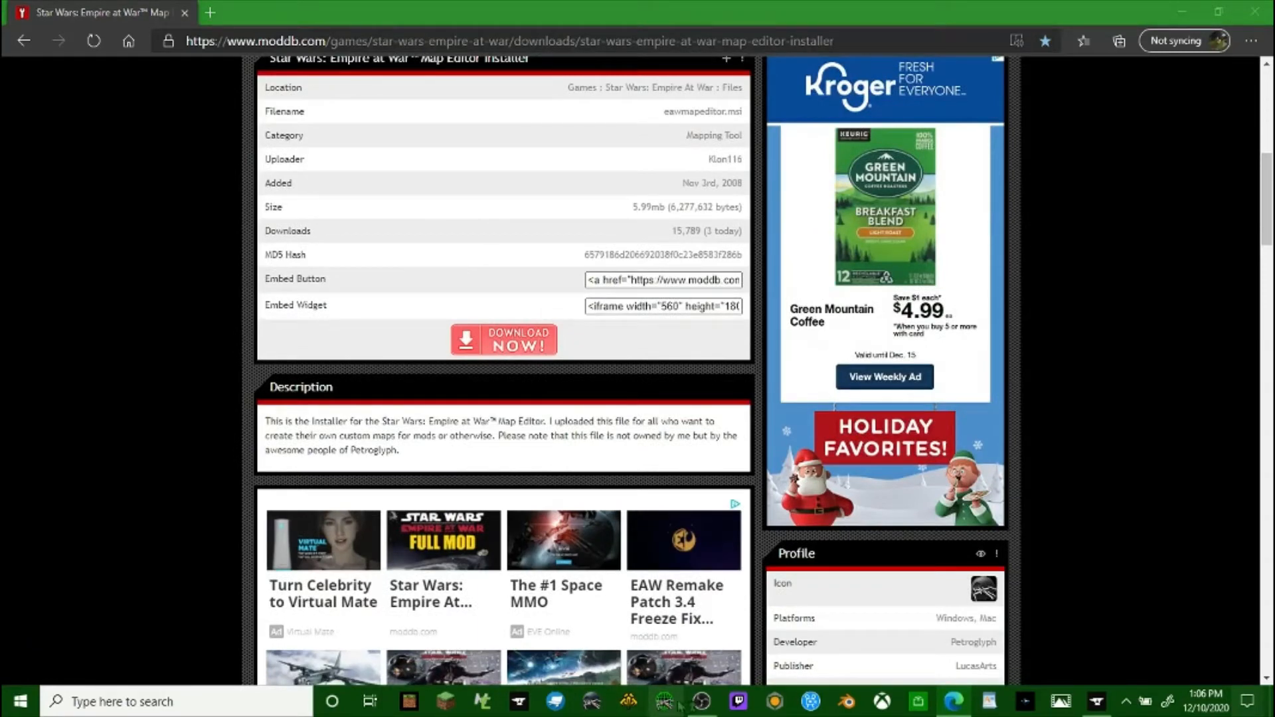
scroll("down", 3)
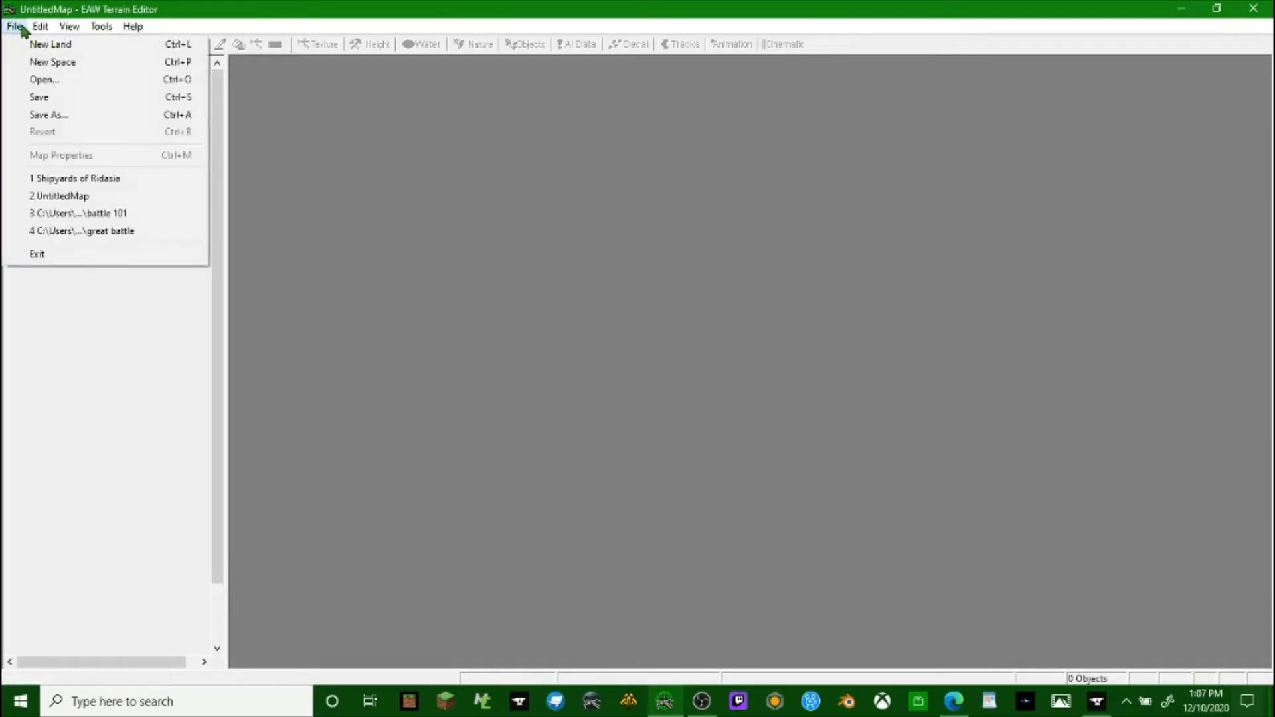
Start a new Space map set to MultiPlayer player mode for two players.
left_click(49, 44)
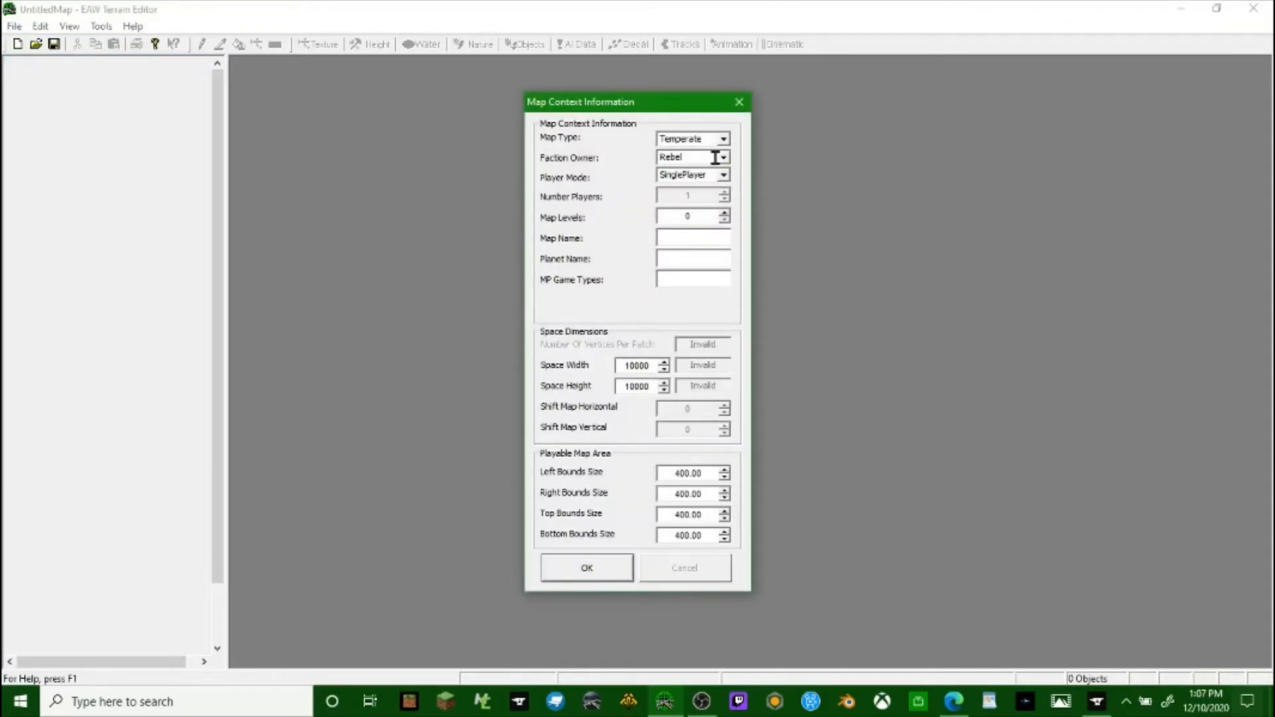
left_click(723, 138)
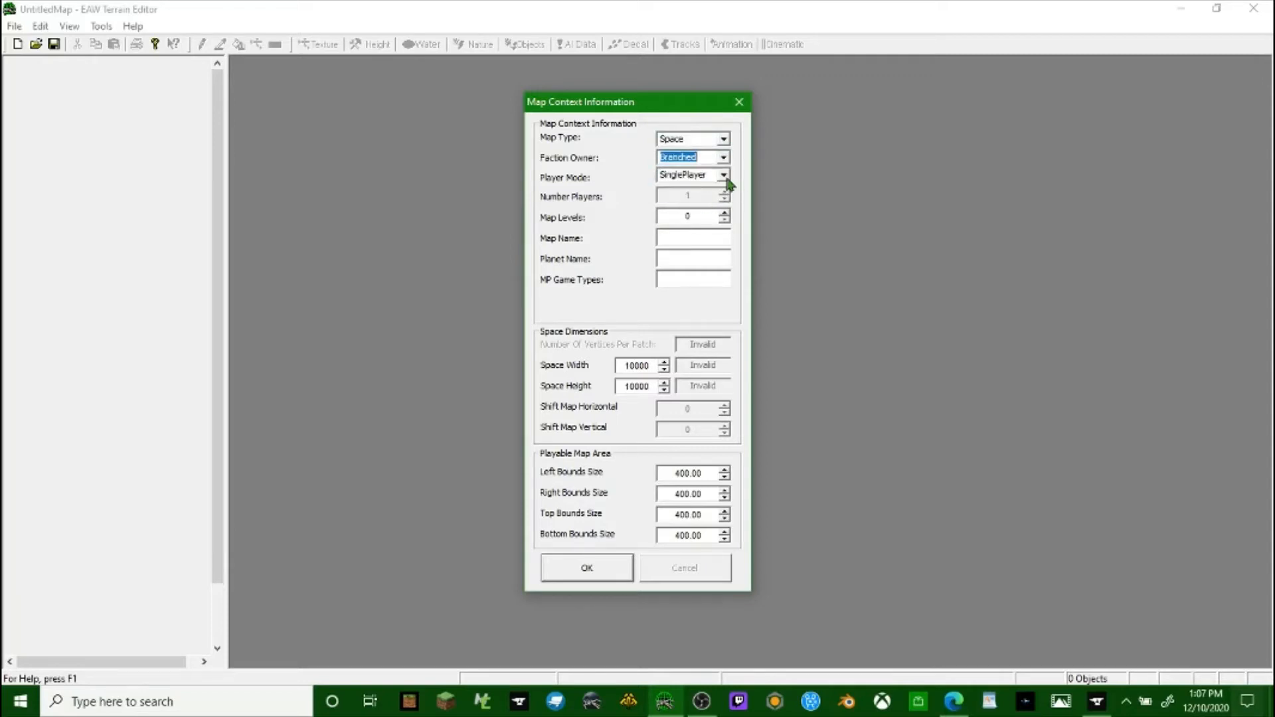
left_click(683, 174)
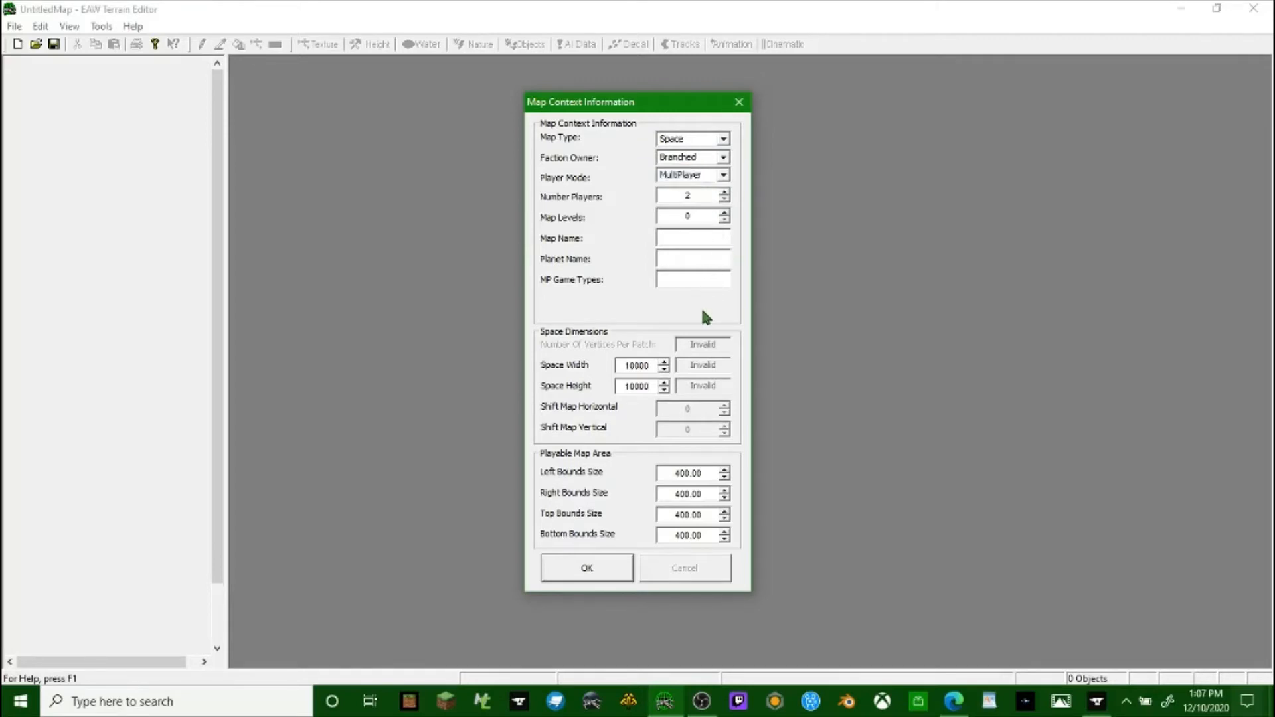
Name the players 1234, use 100000 space dimensions with 5000 bounds, and create the map.
type("1234")
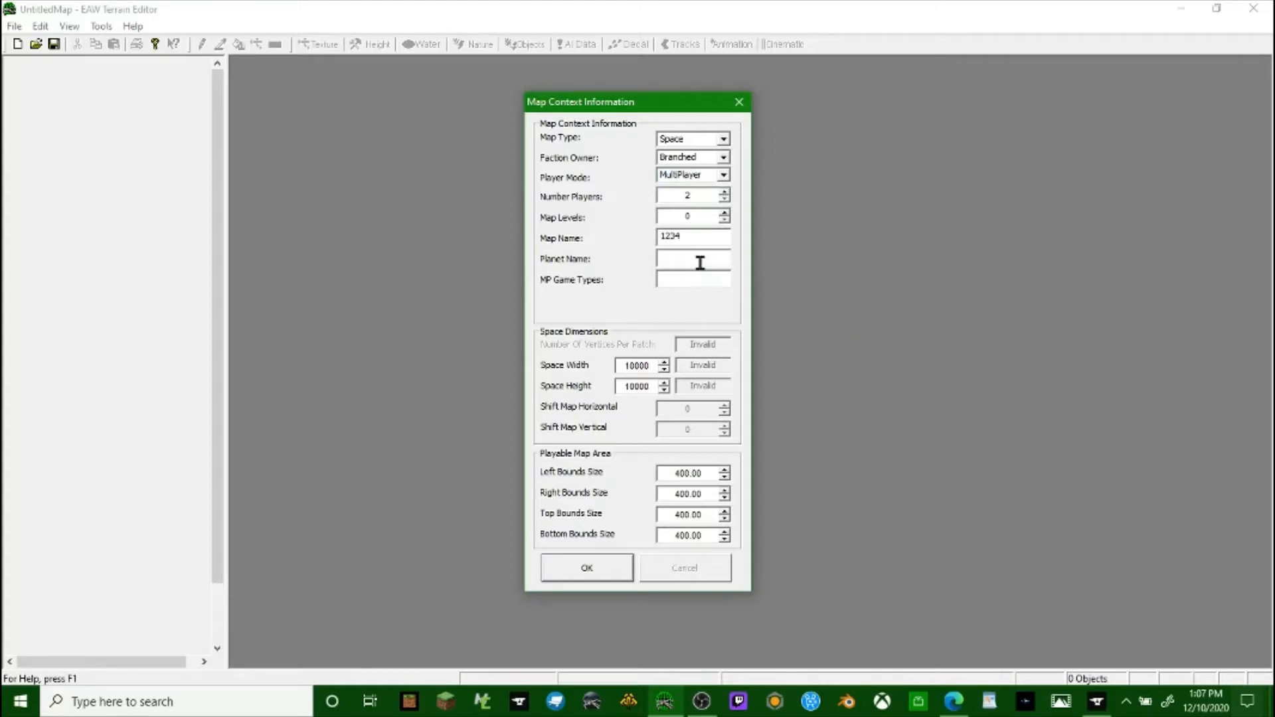
type("1234")
left_click(643, 386)
type("0")
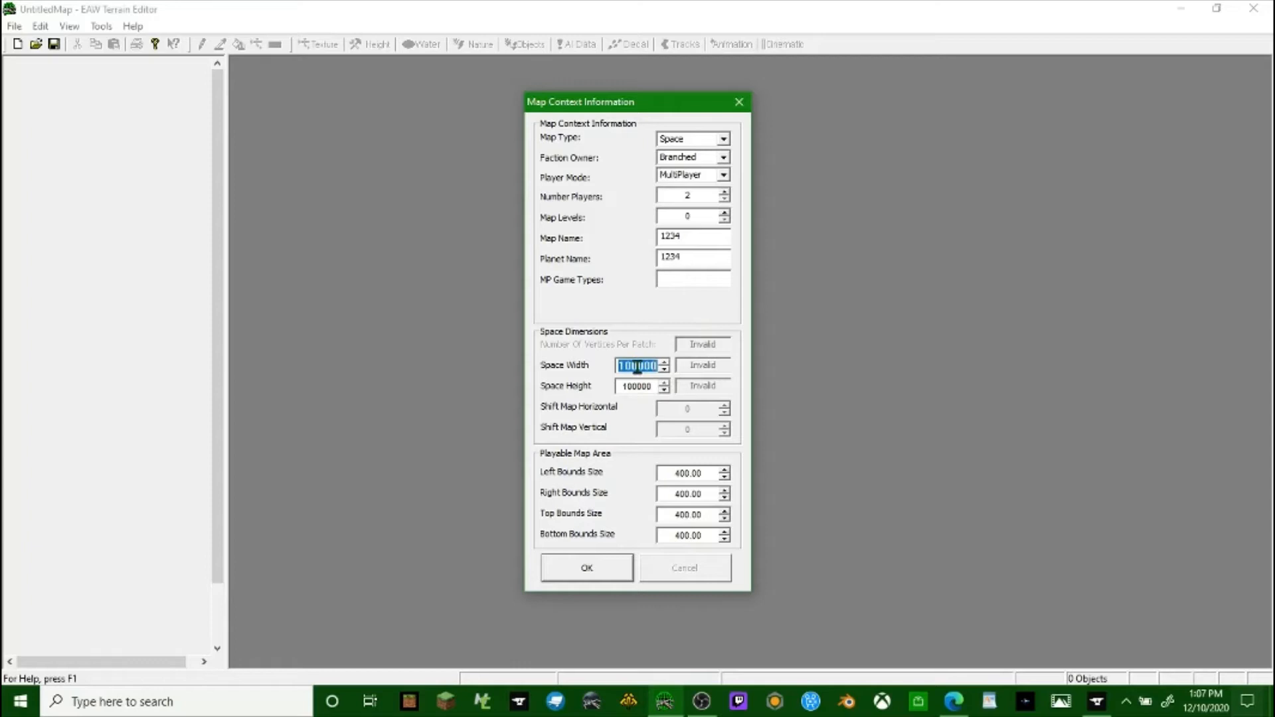
left_click(639, 385)
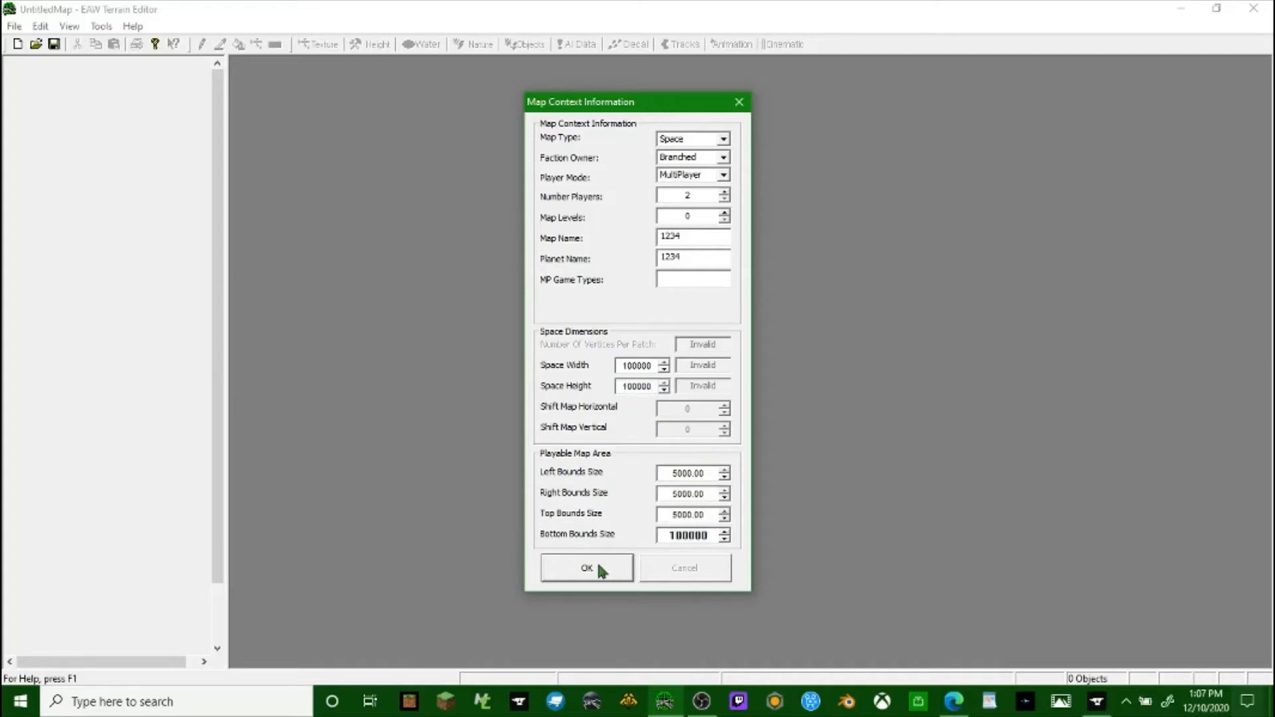
left_click(586, 567)
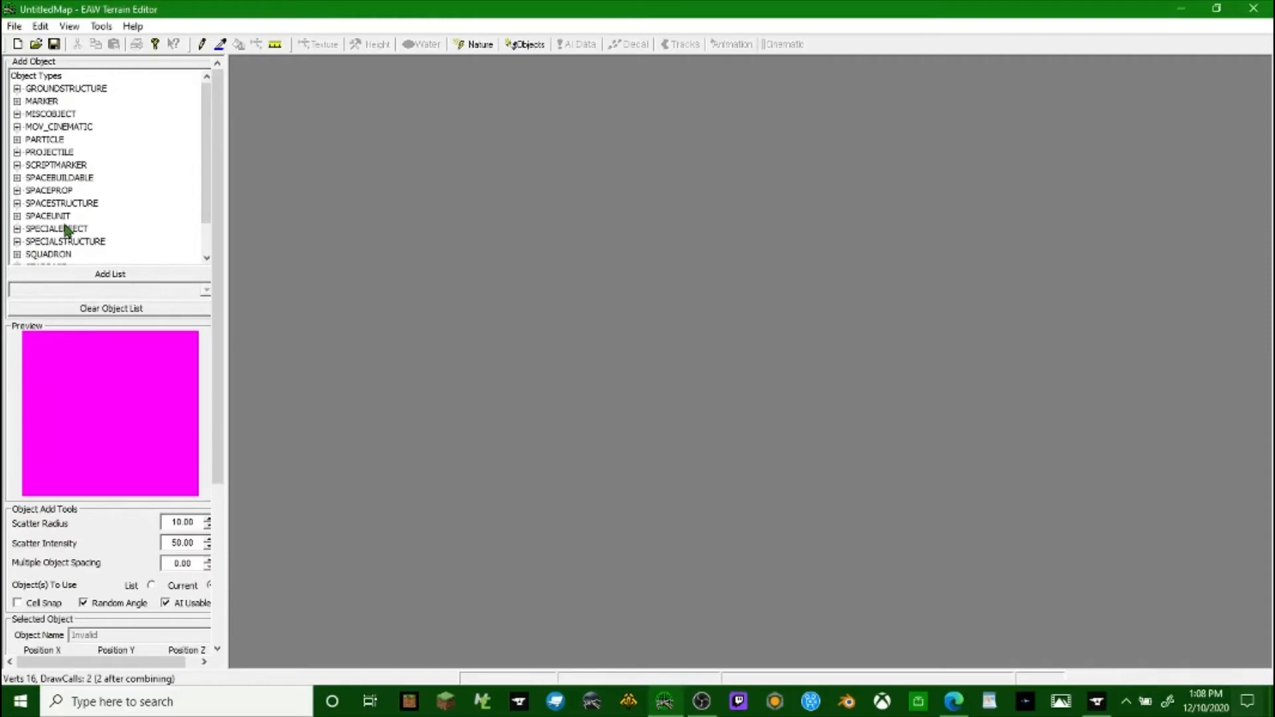
Set Dome1 to STARS_LOW, Dome2 to STAR_BACKDROP_BLUE_STEEL and choose a weather type.
scroll("down", 3)
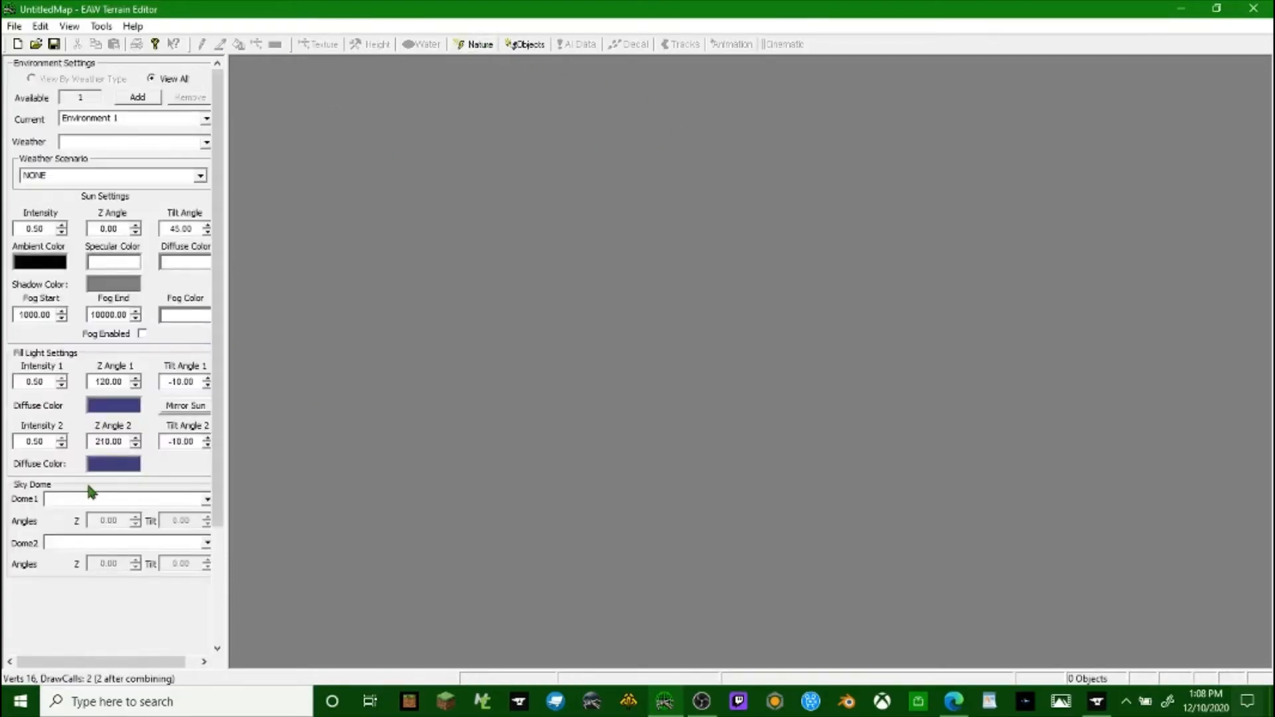
left_click(207, 499)
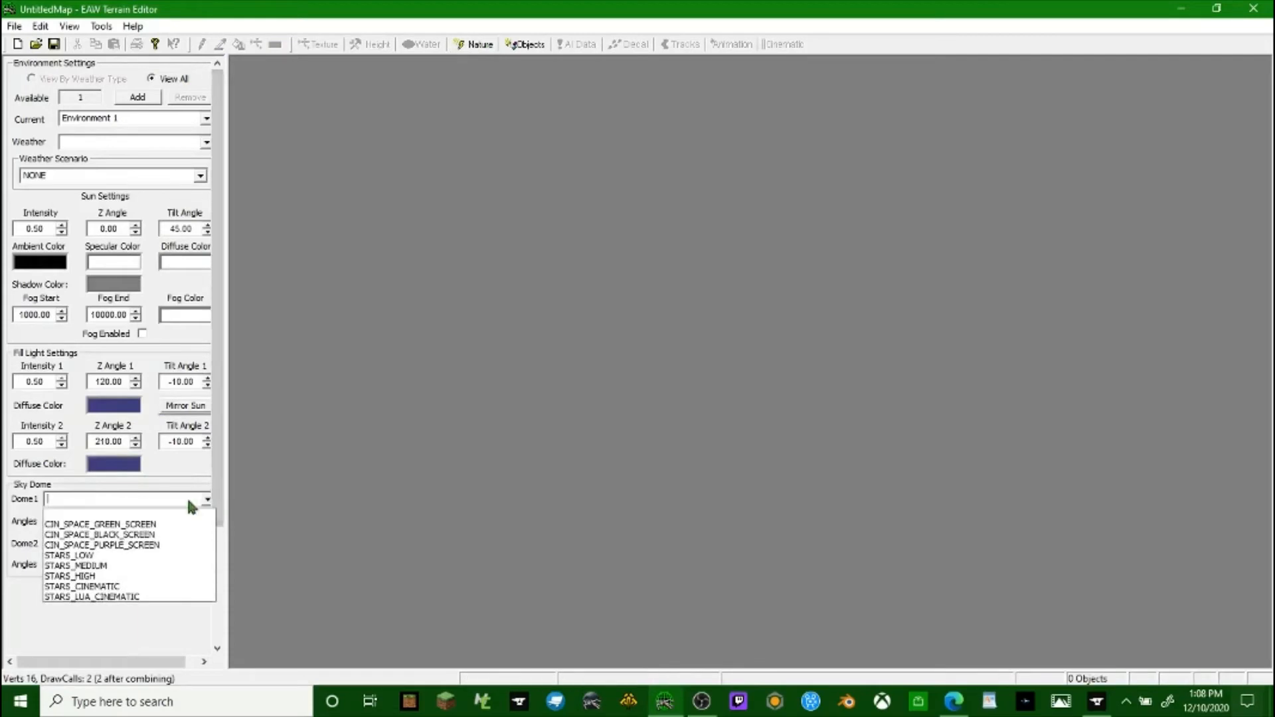
mouse_move(69, 556)
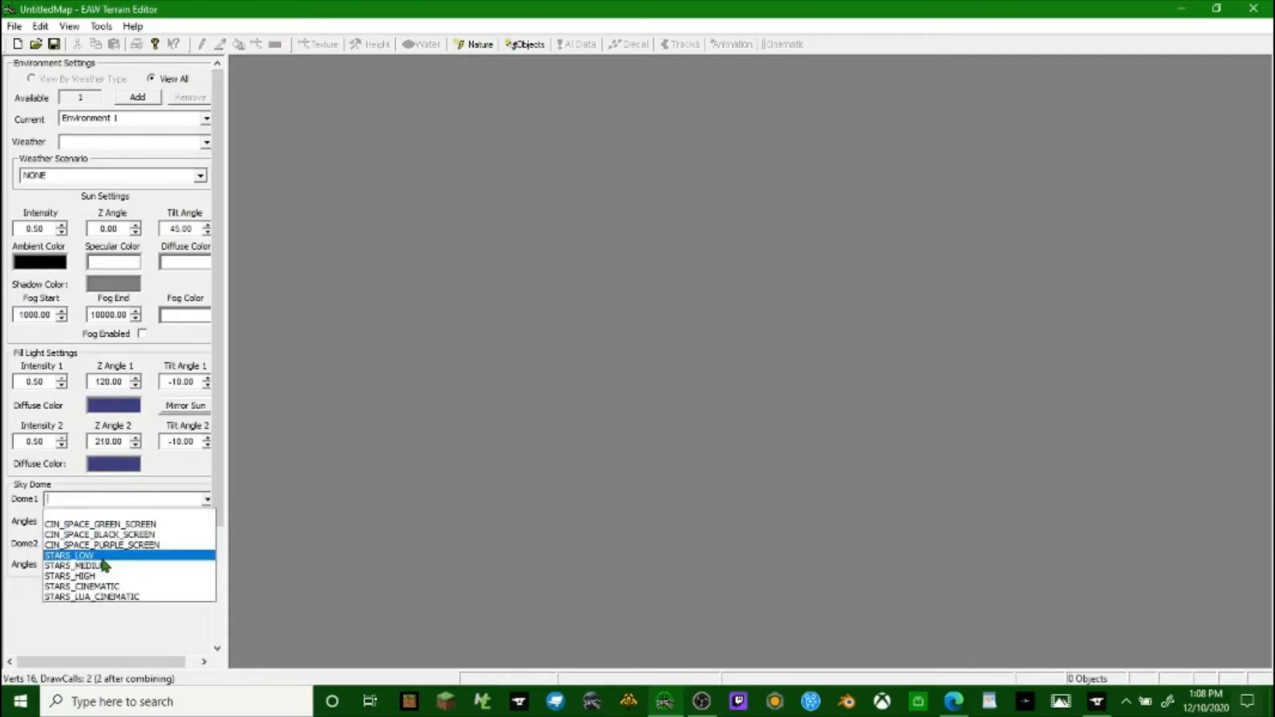
left_click(69, 555)
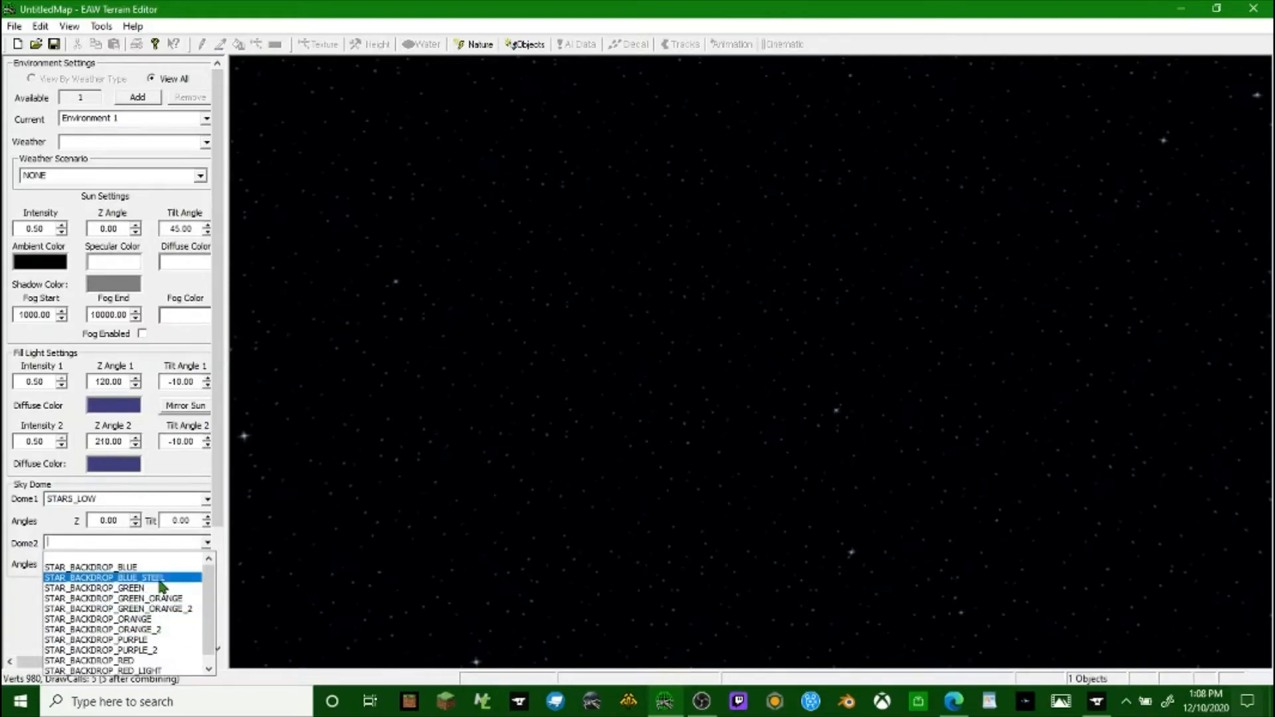
left_click(118, 577)
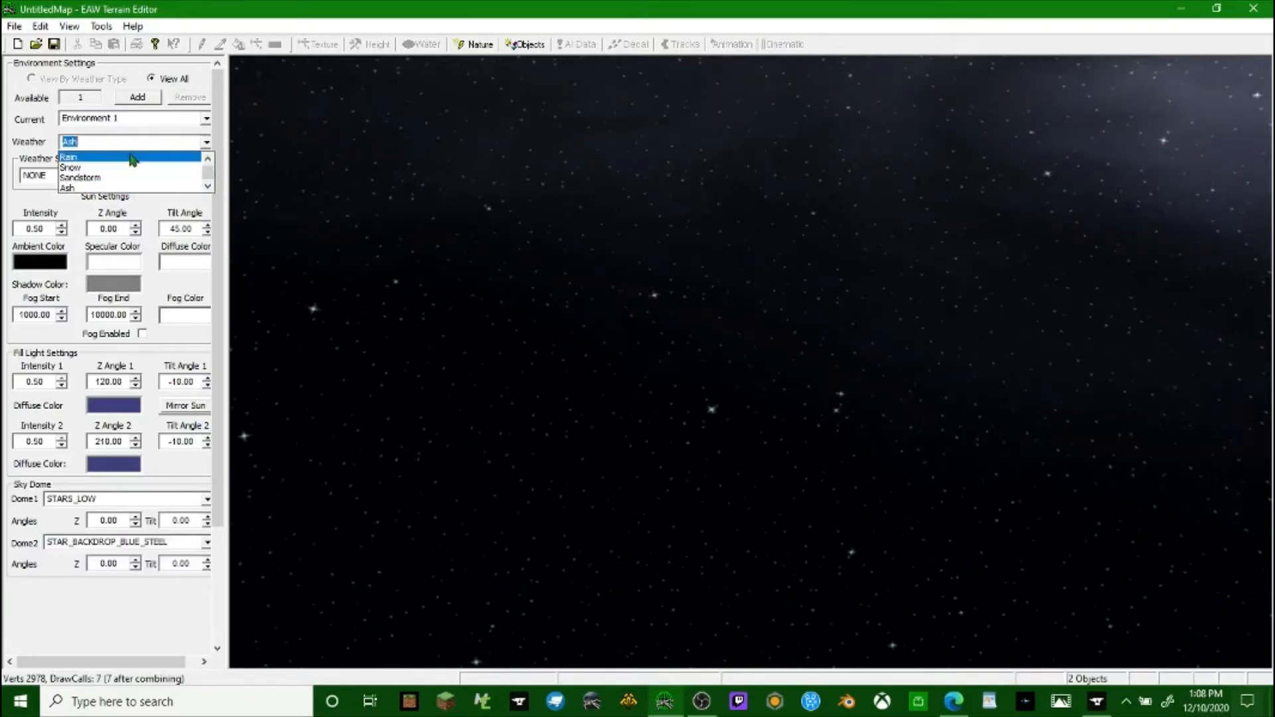
left_click(69, 156)
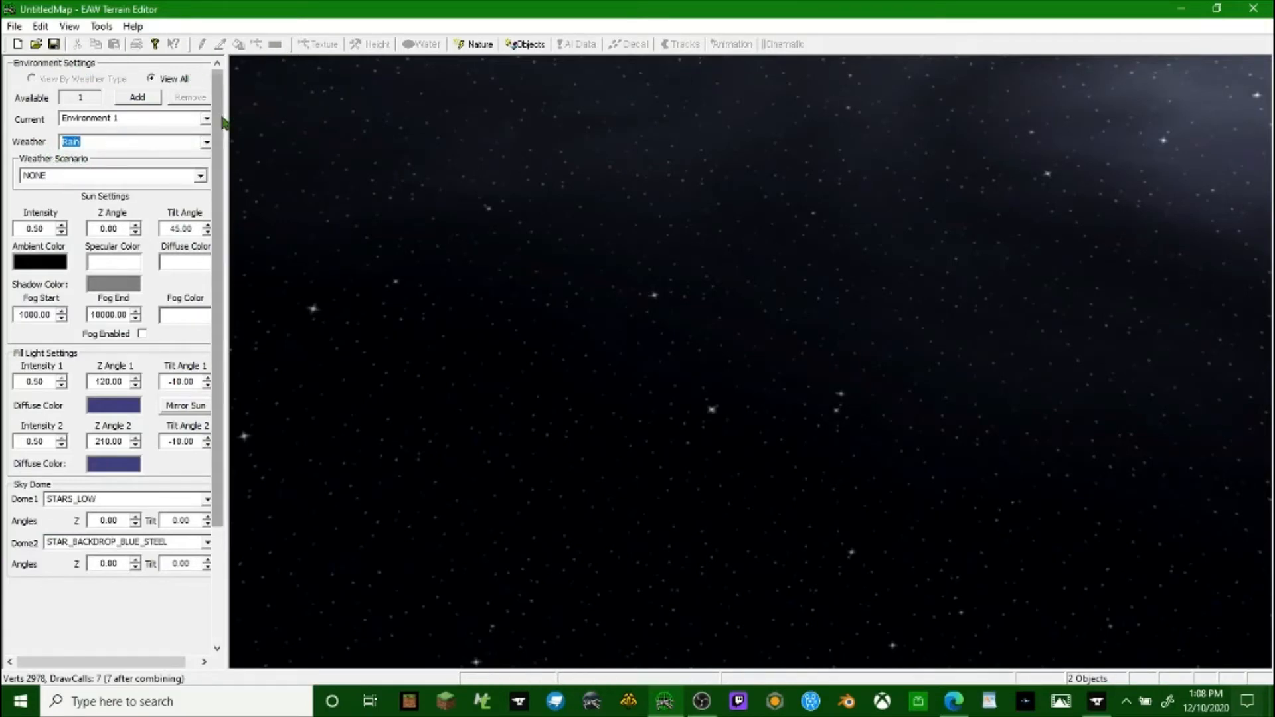
left_click(526, 43)
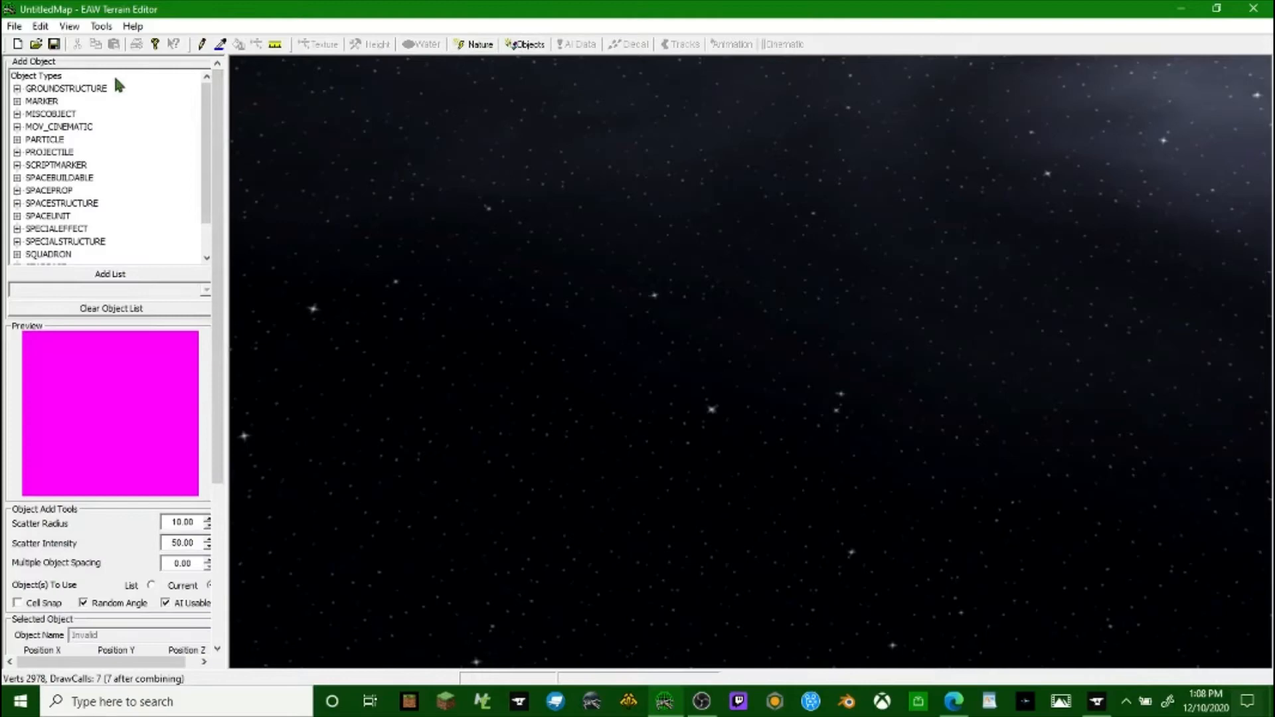
Place SKIRMISH_EMPIRE_STAR_BASE_1 and SKIRMISH_REBEL_STAR_BASE_1 from SPACESTRUCTURE onto the map.
scroll("down", 3)
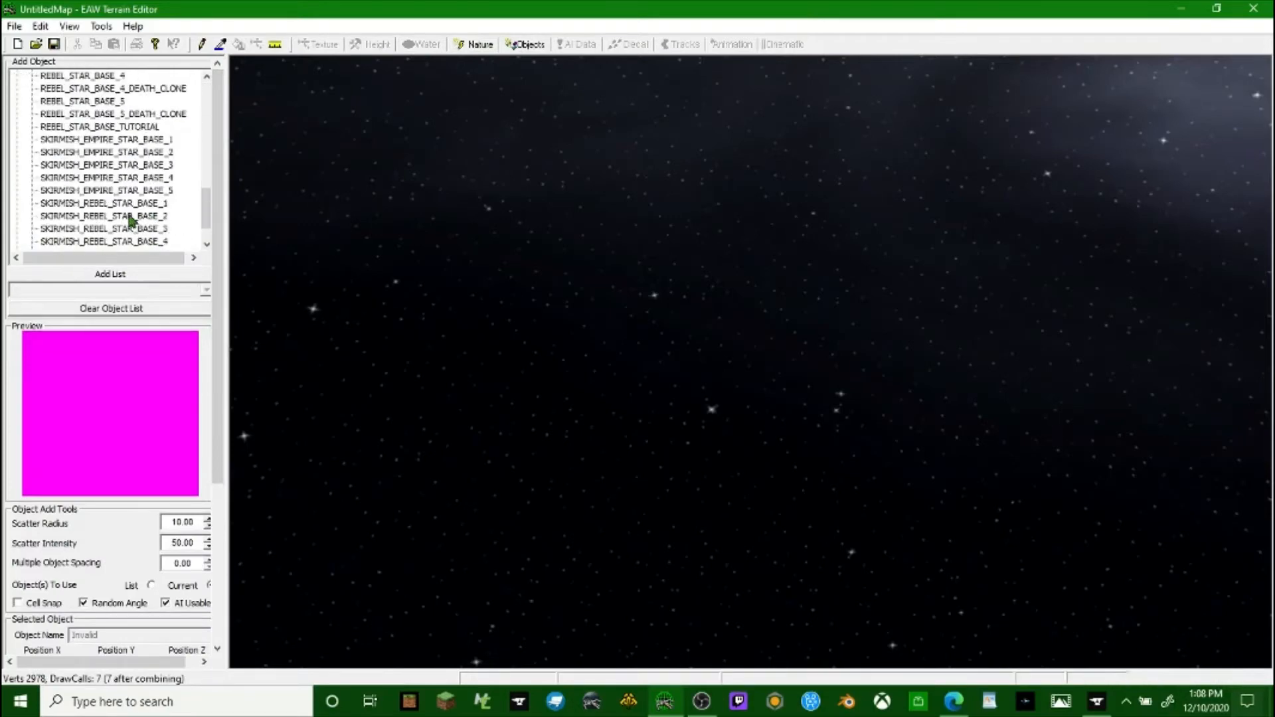
left_click(104, 100)
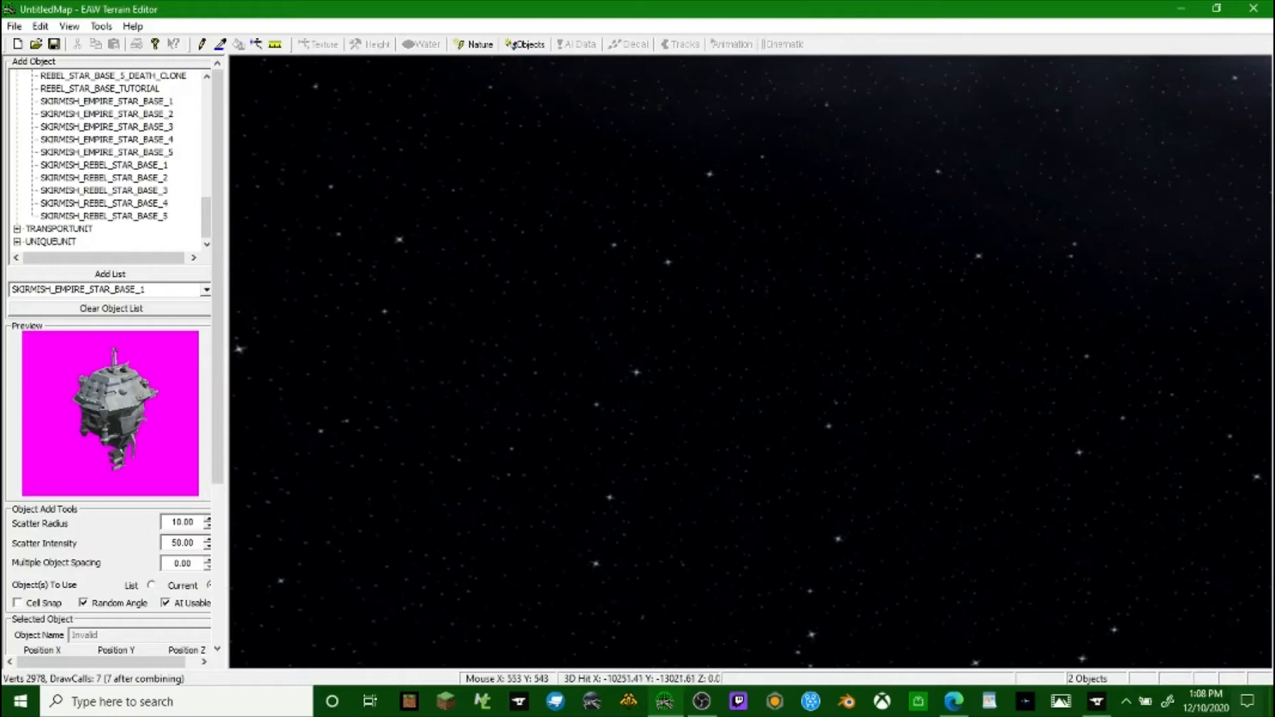
left_click(488, 448)
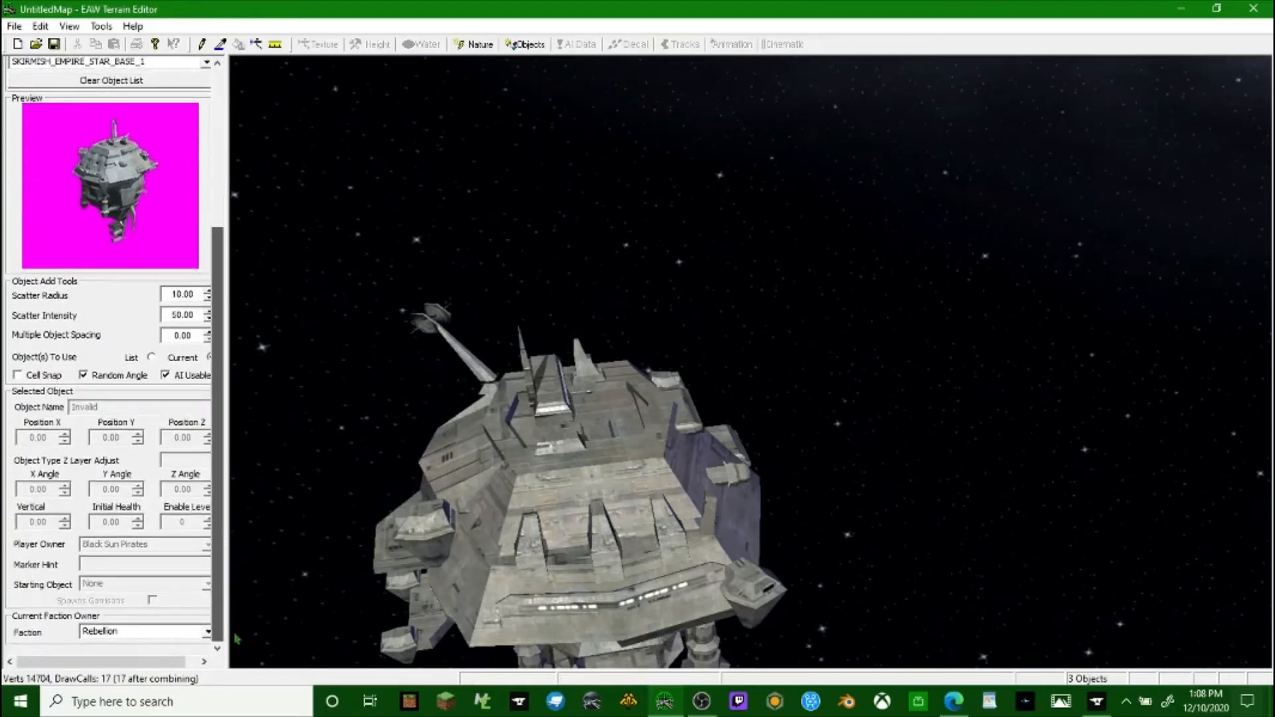
left_click(142, 633)
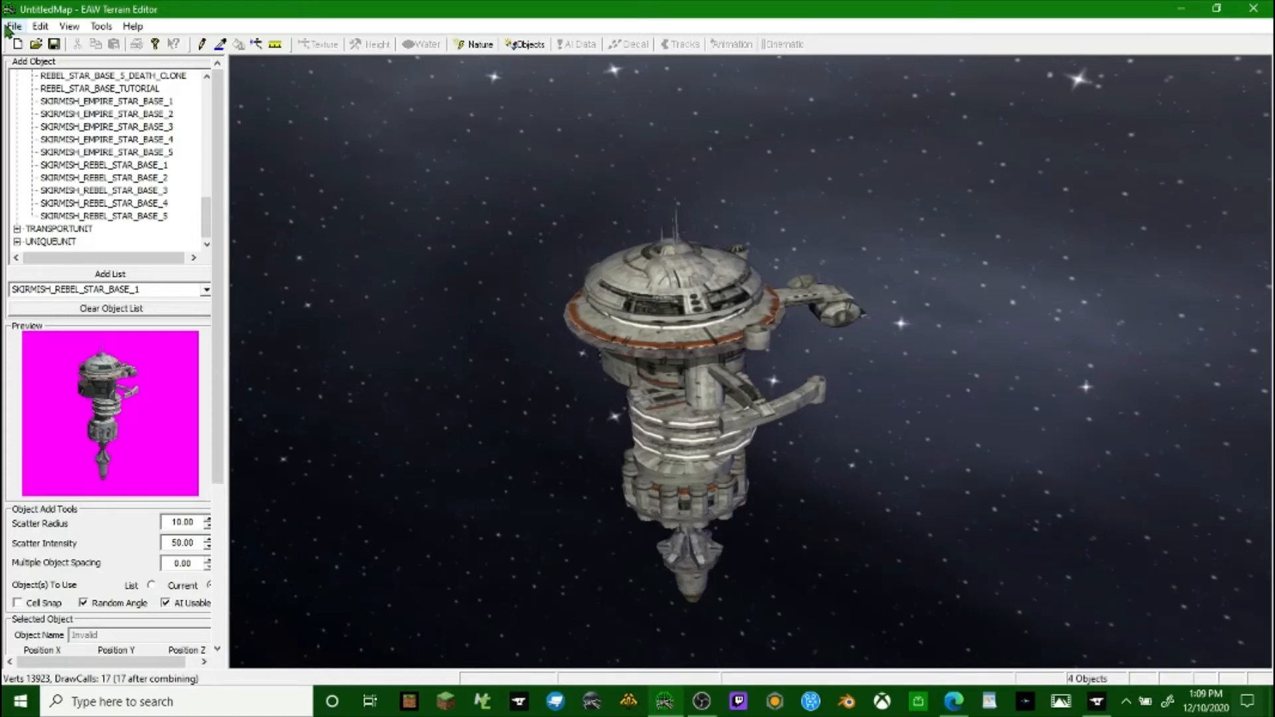
left_click(131, 26)
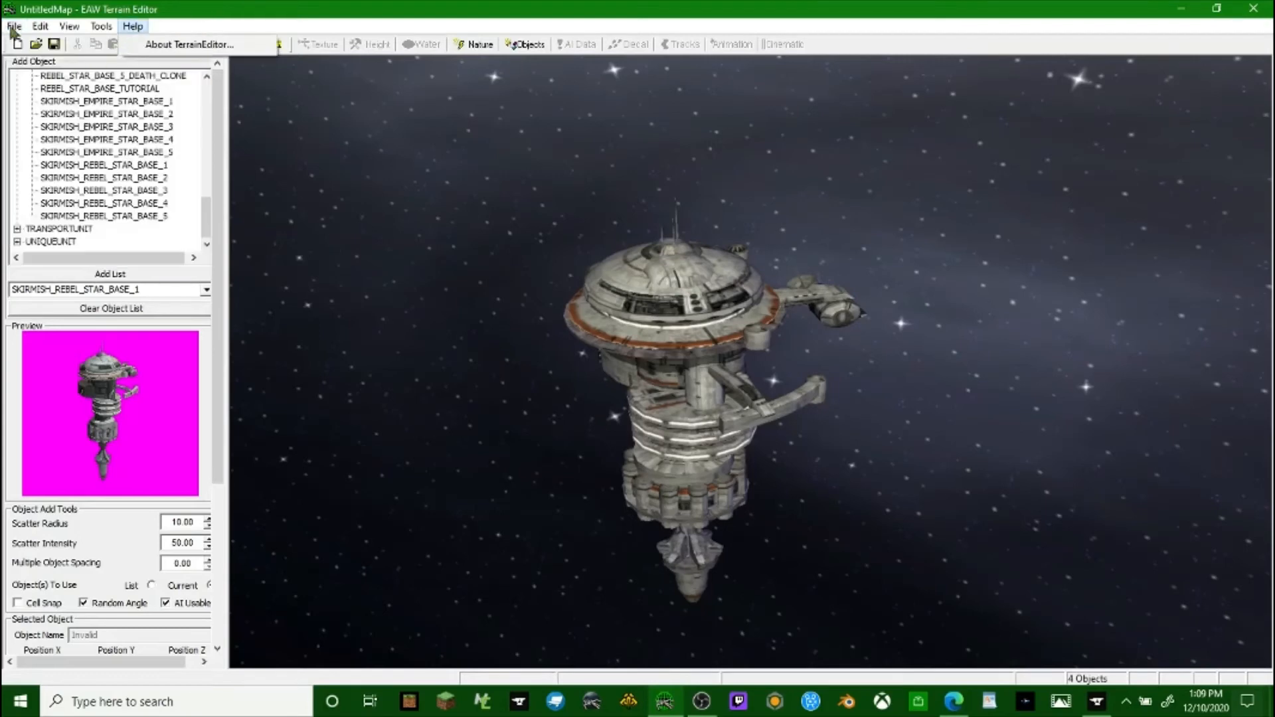
Save the map as 'tutorial map 1234' with the Map Files (*.ted) type.
left_click(13, 26)
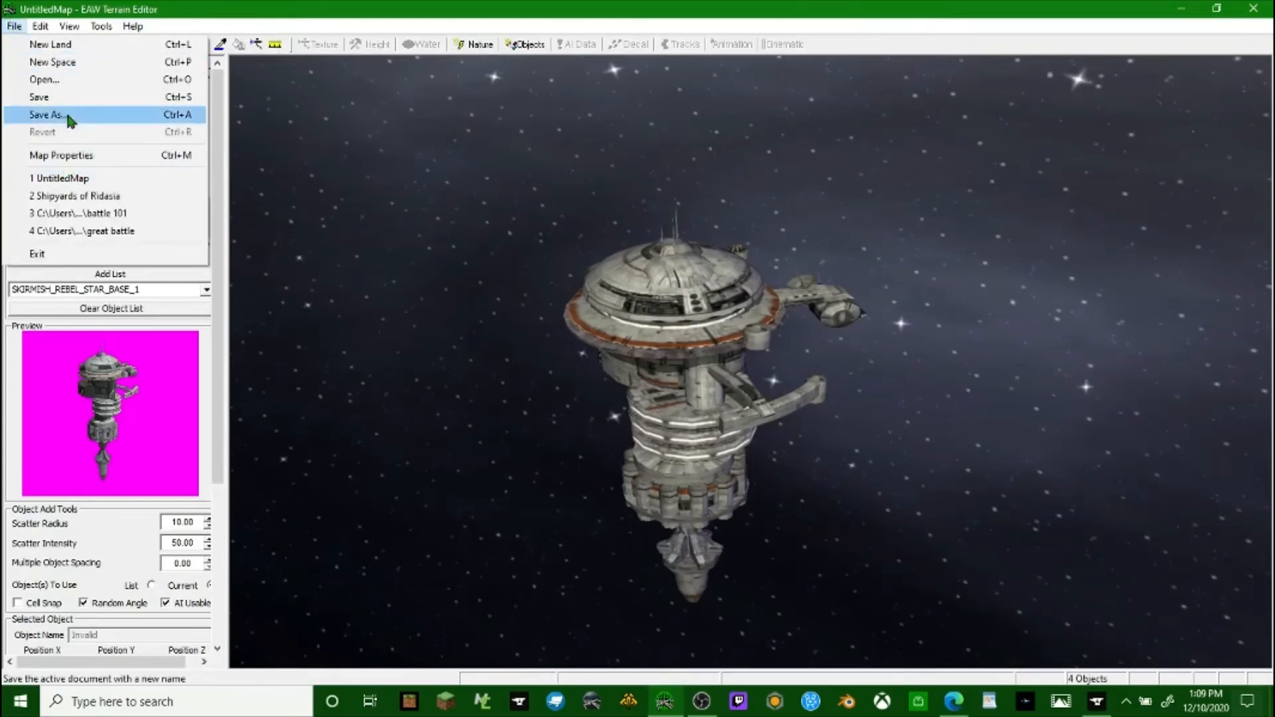
left_click(52, 114)
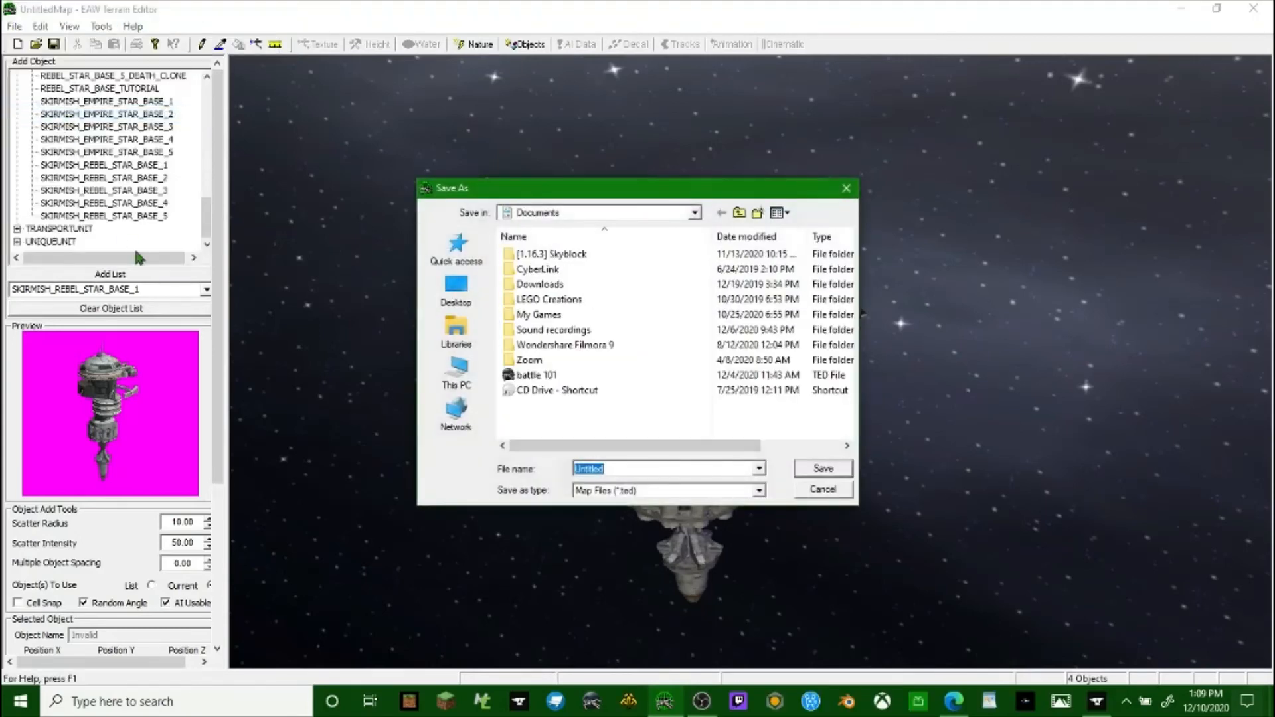
type("hut")
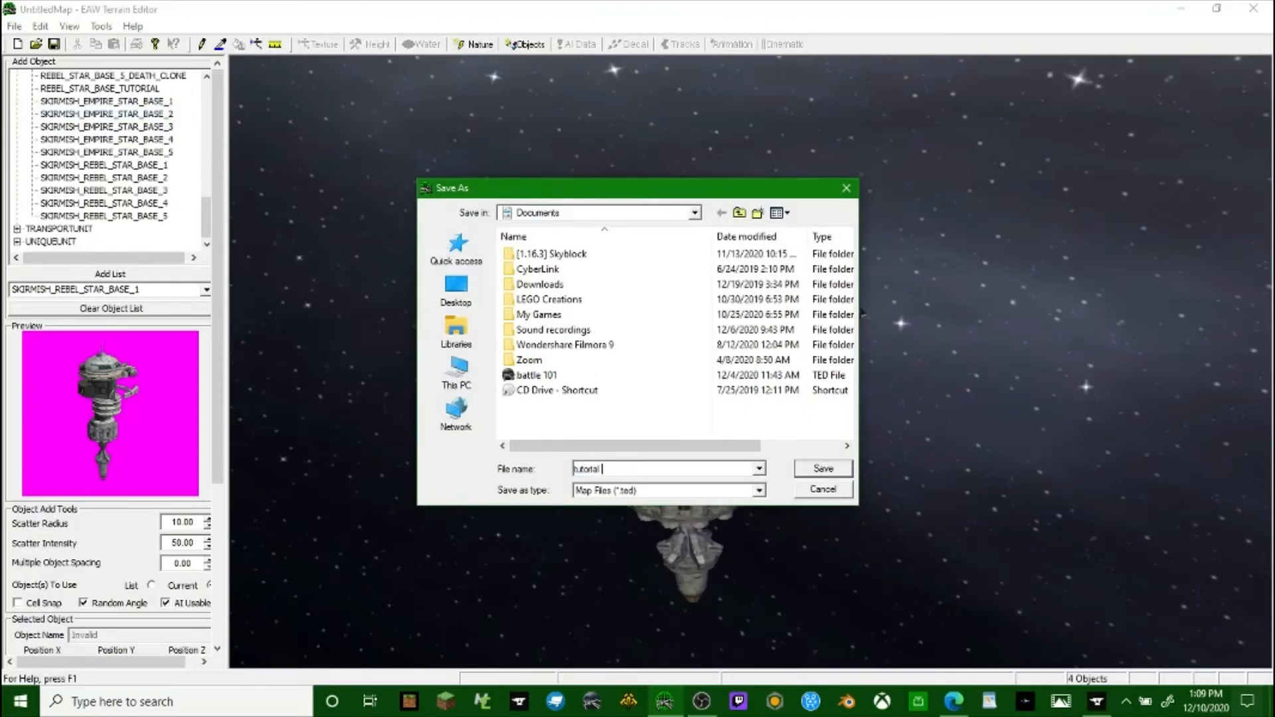
type("map 1")
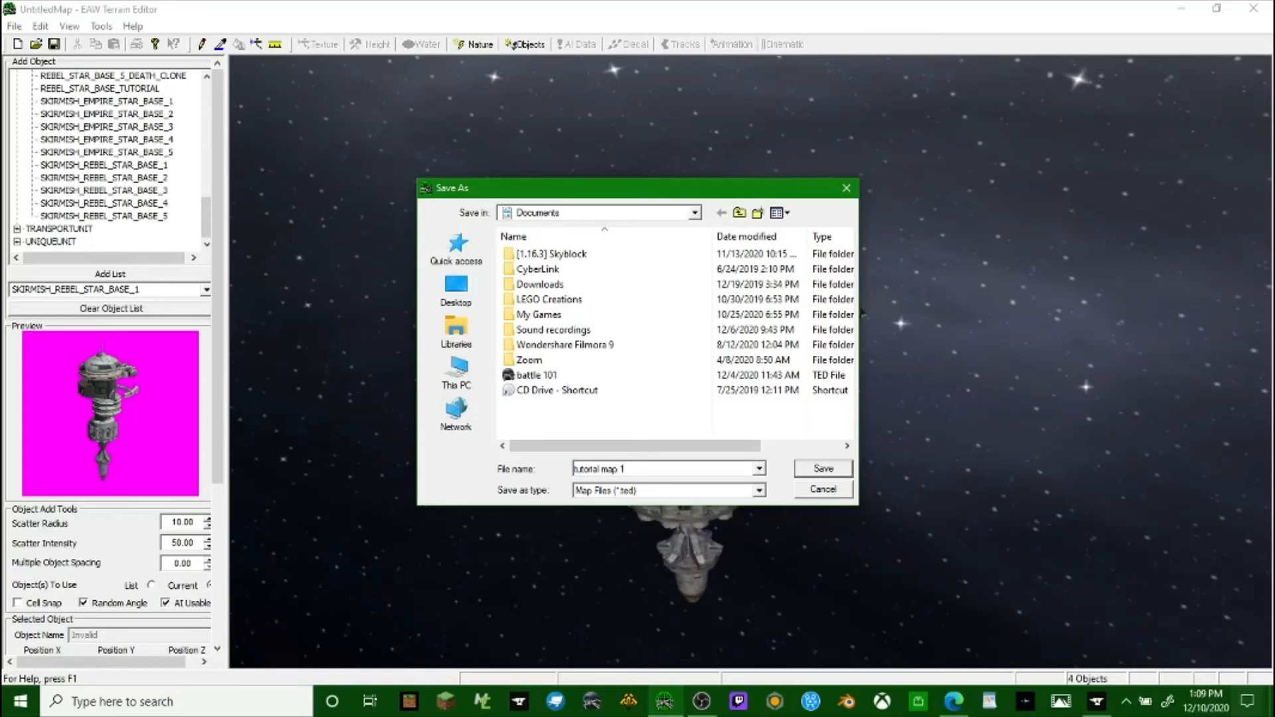
type("234")
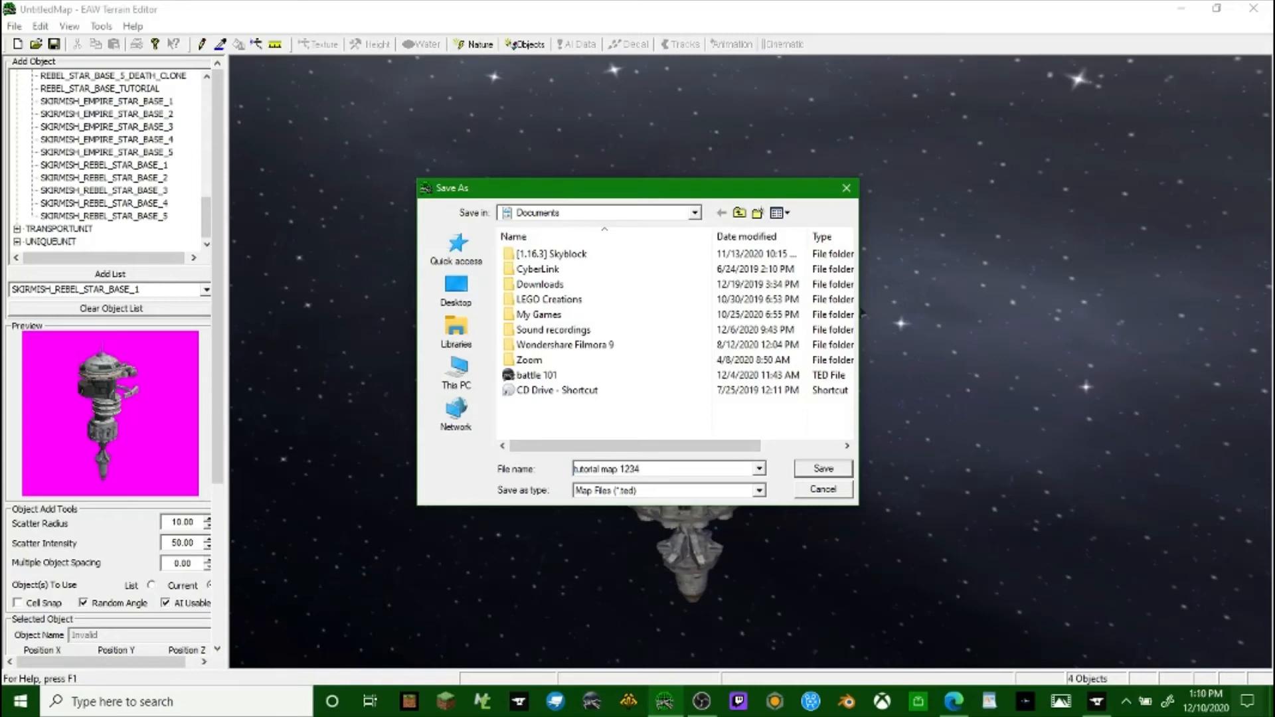
left_click(821, 469)
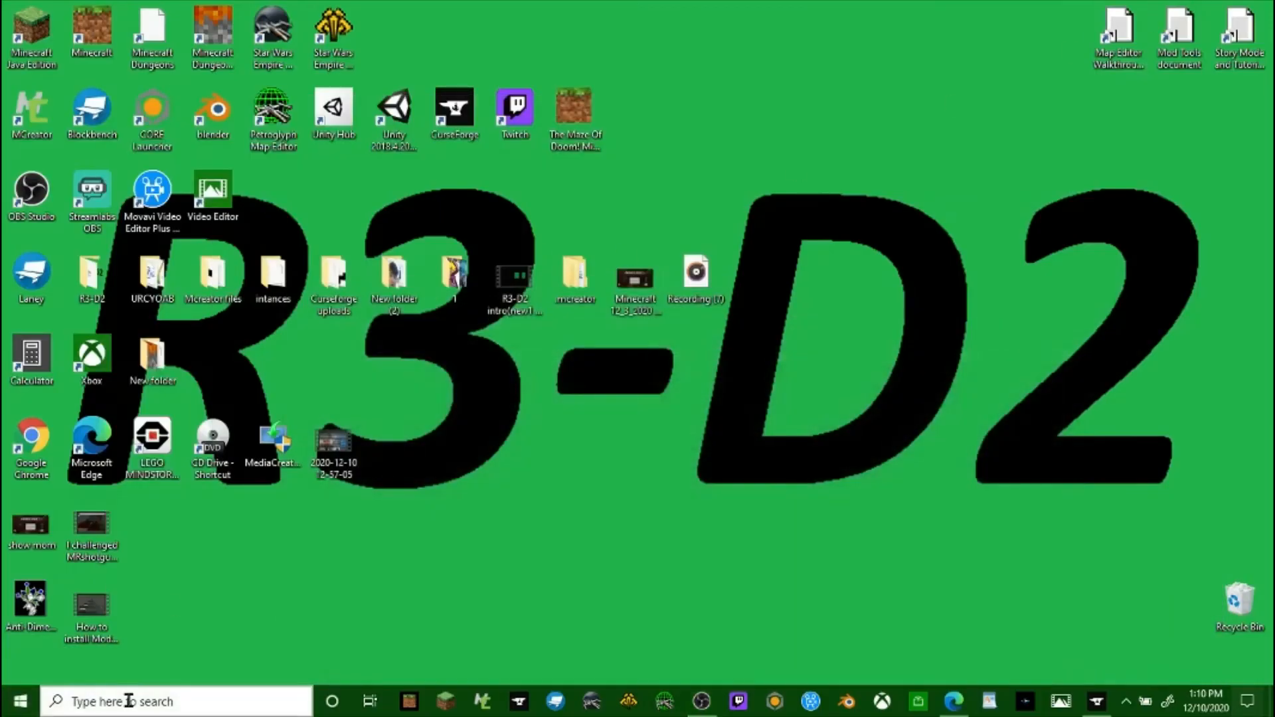
Search Windows for 'tutorial map 1234' and open its containing folder.
type("tutorial ma")
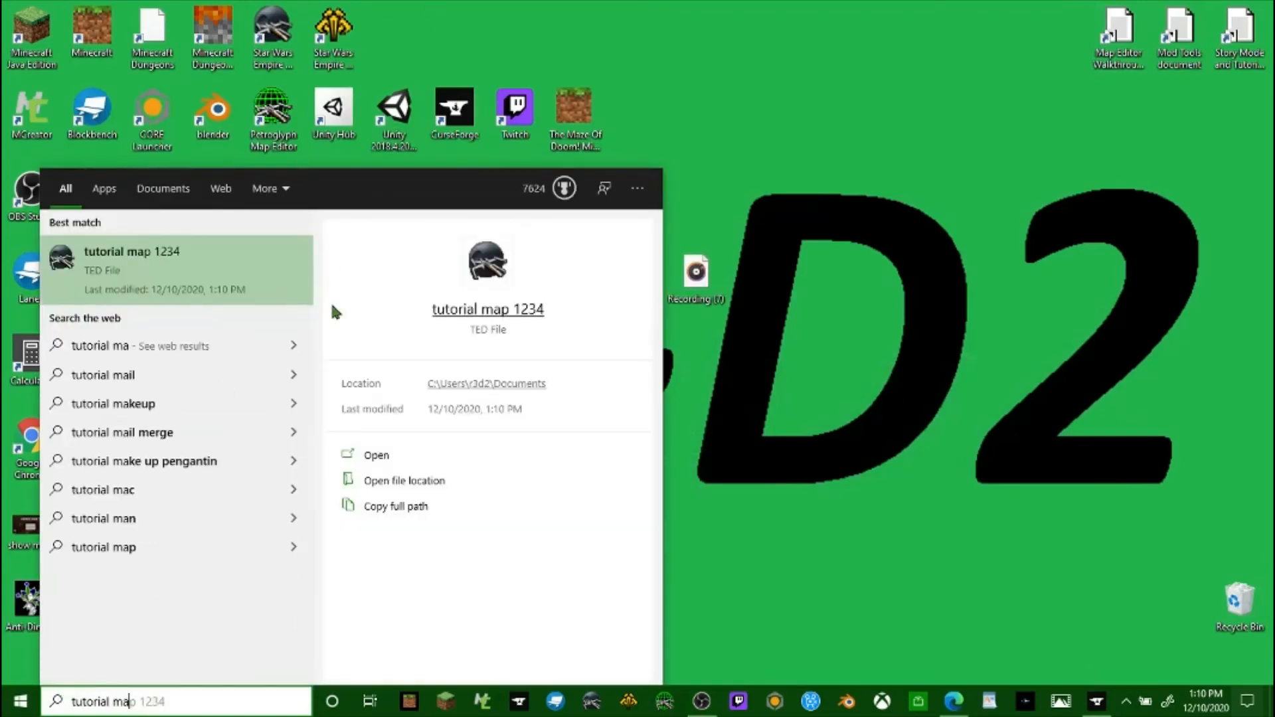
left_click(404, 479)
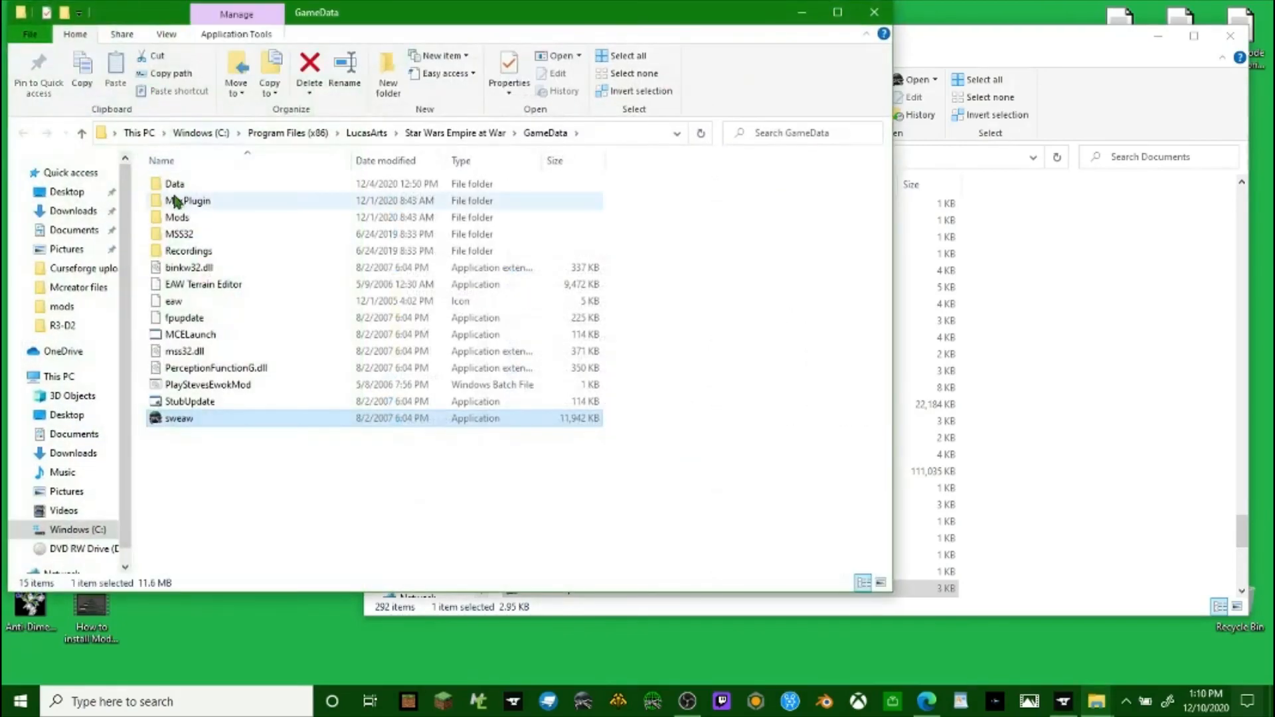
Browse into the Forces of Corruption Data > Art > Maps folder.
double_click(174, 183)
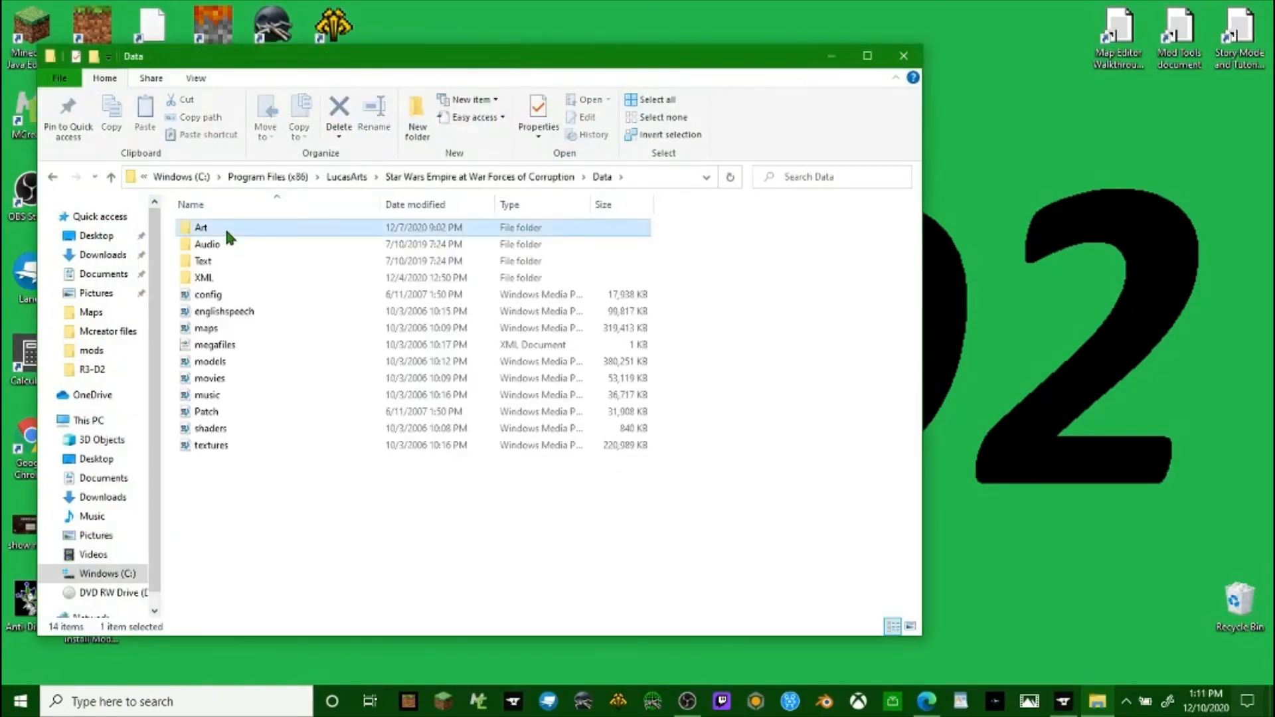
double_click(201, 227)
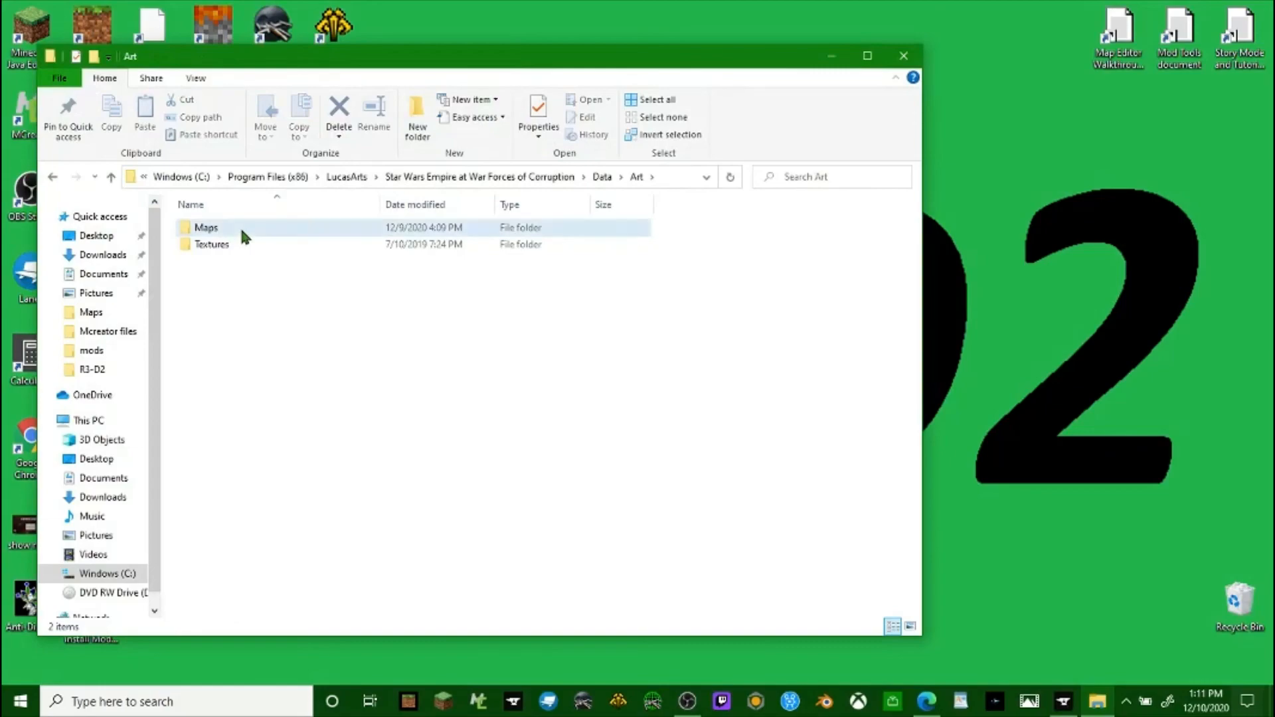
double_click(206, 227)
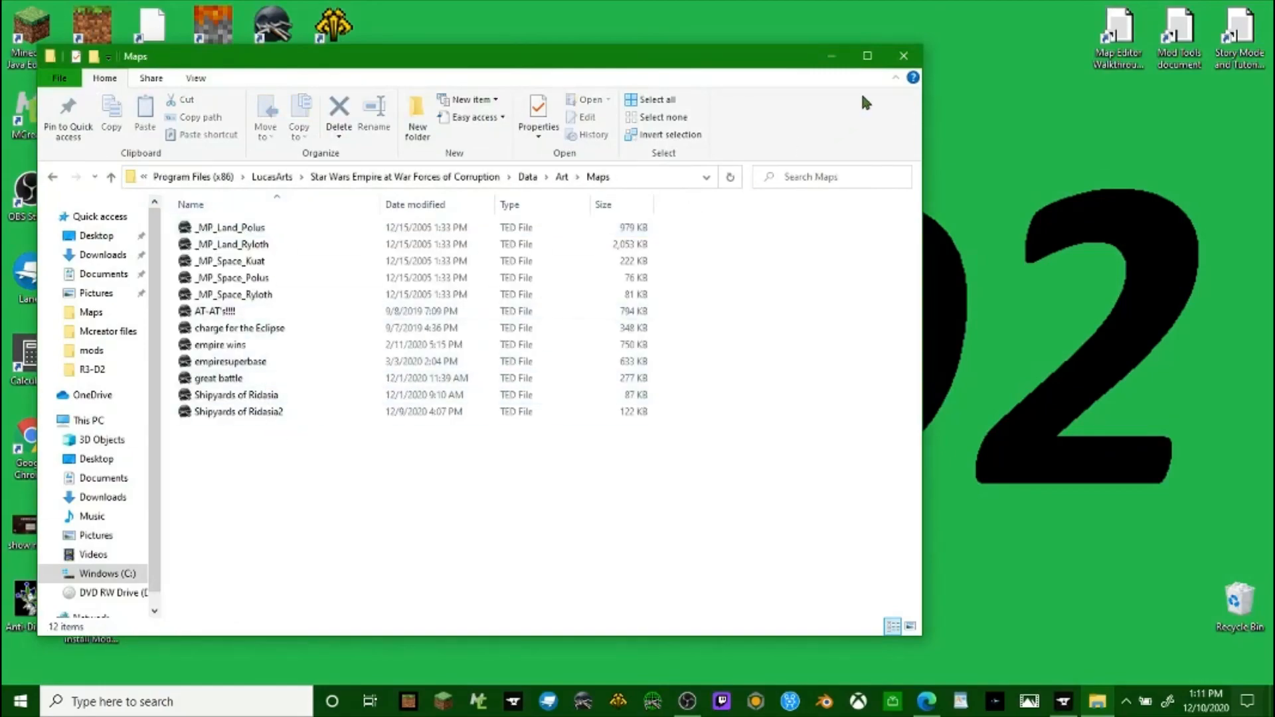